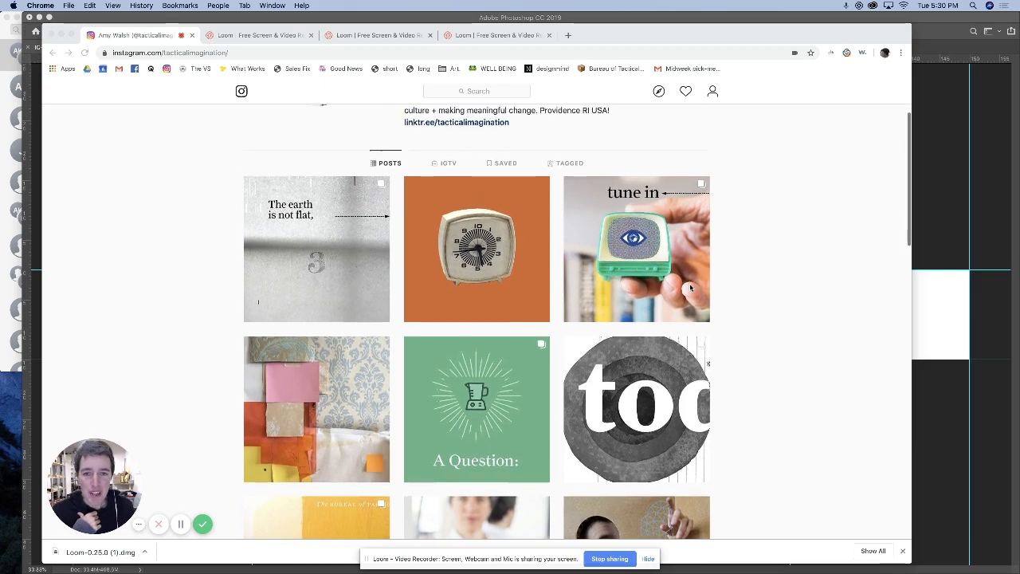
Scroll through Instagram to the 'a brand is not a logo,' post's Visionary Syndicate slide
scroll(up, 3)
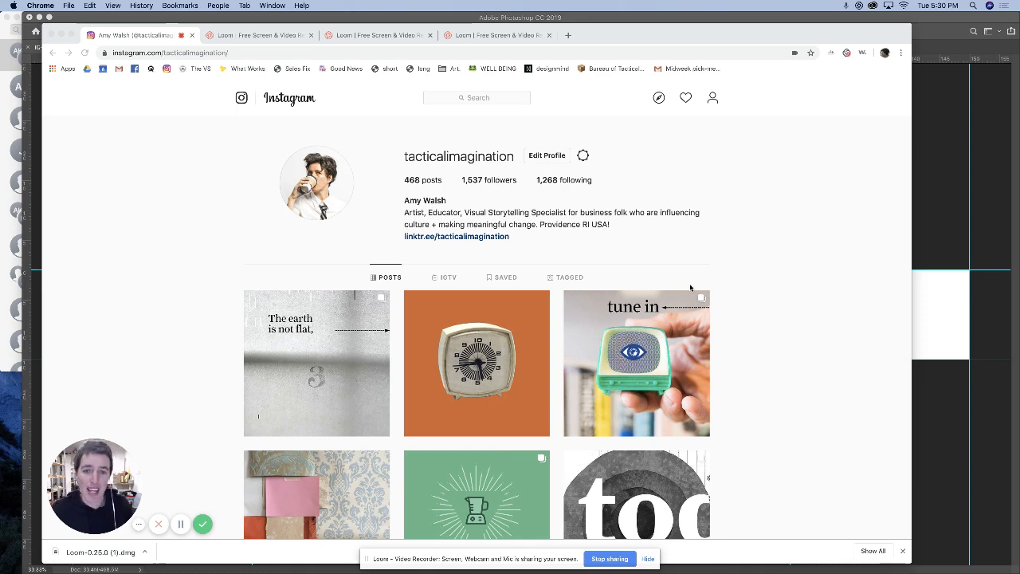
mouse_move(729, 363)
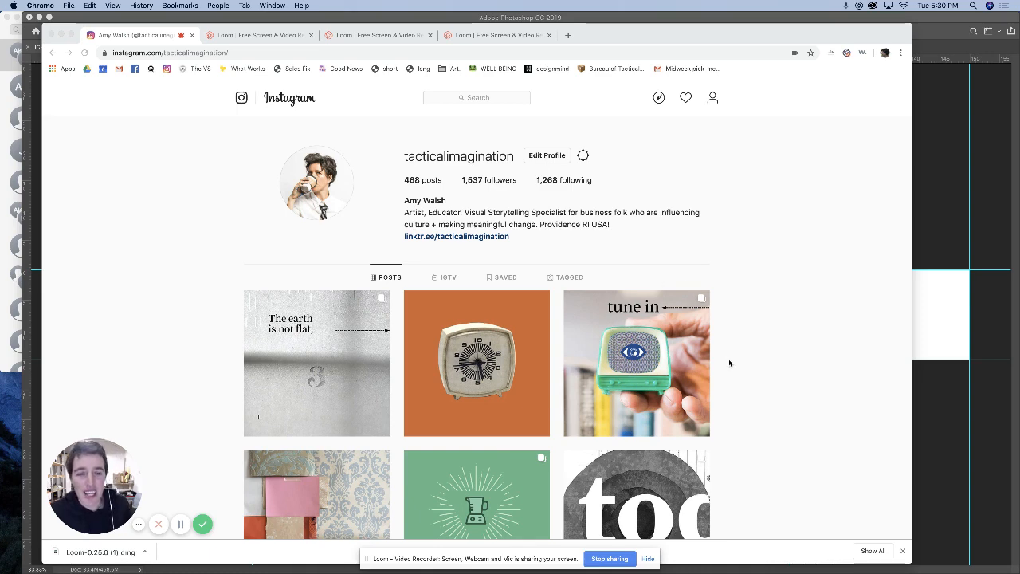
scroll(down, 3)
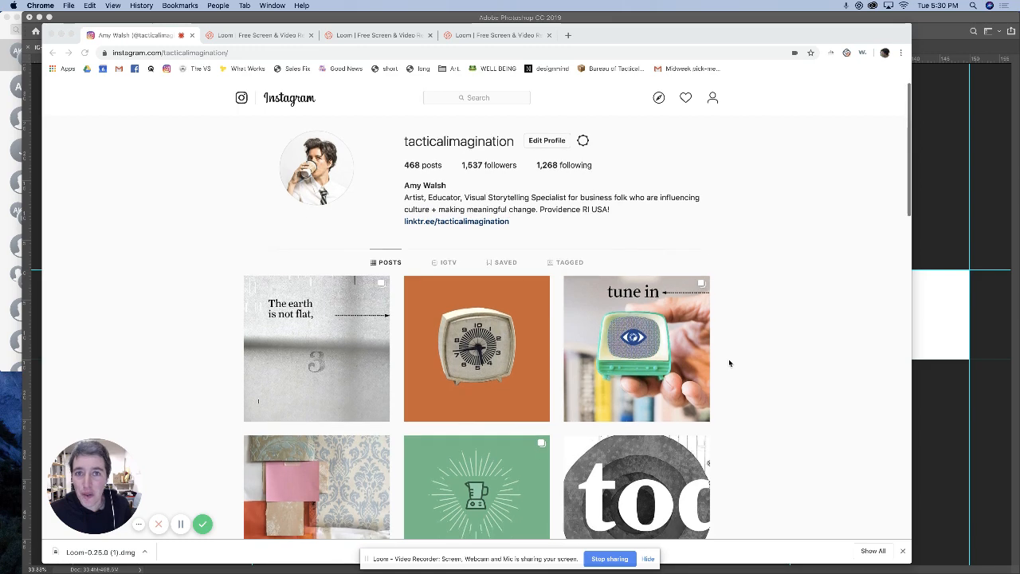
scroll(down, 3)
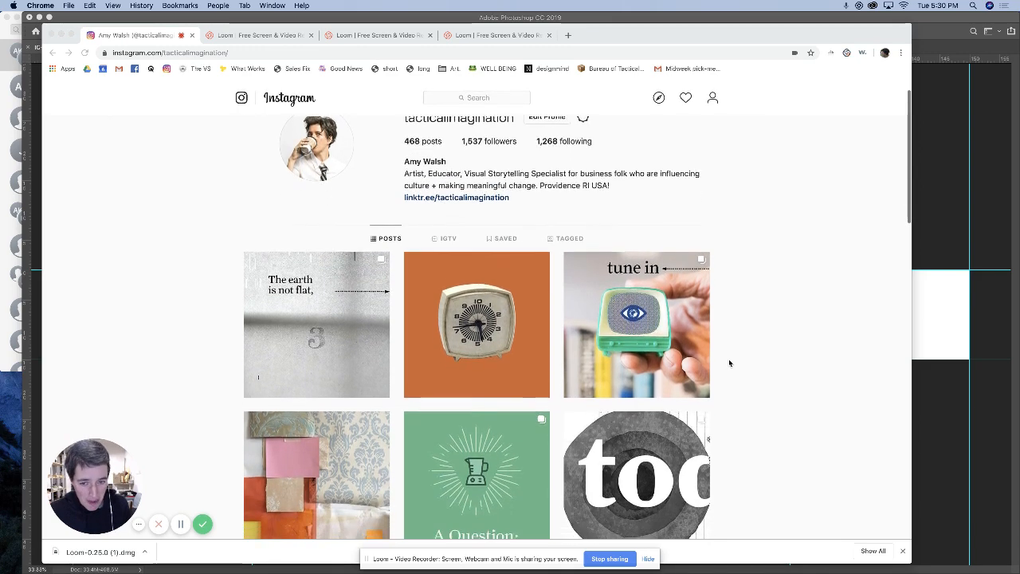
scroll(down, 3)
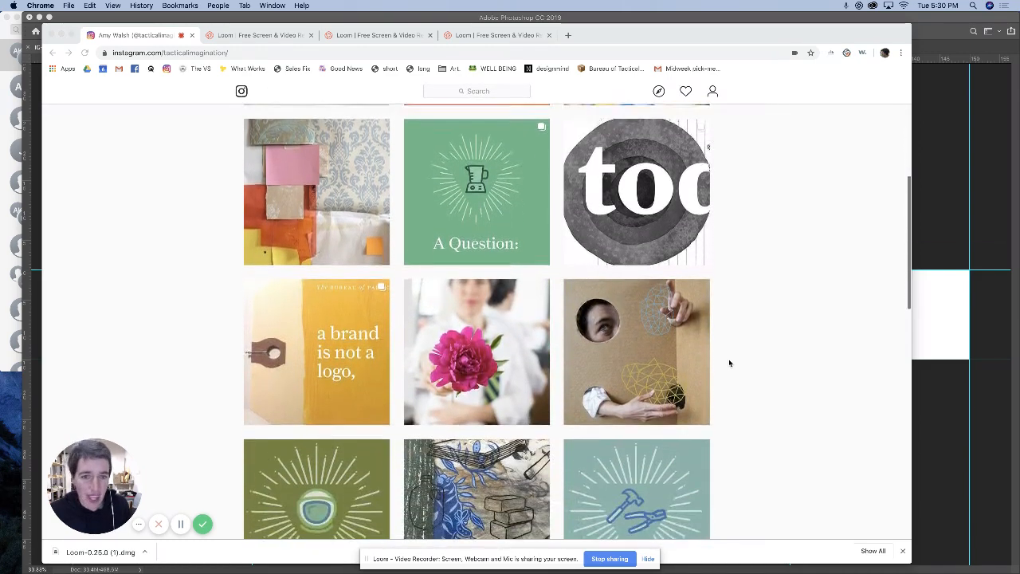
scroll(down, 3)
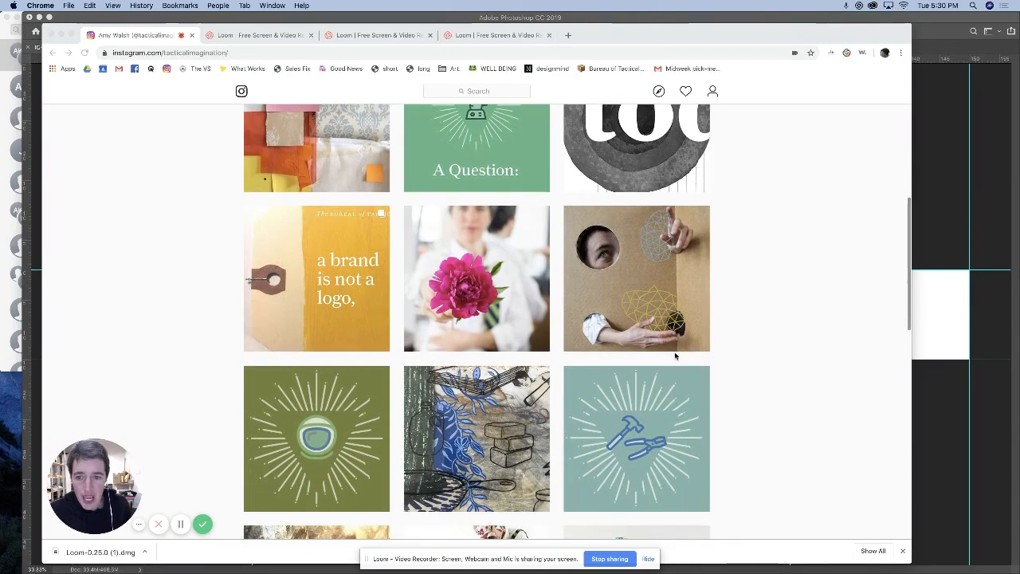
mouse_move(331, 304)
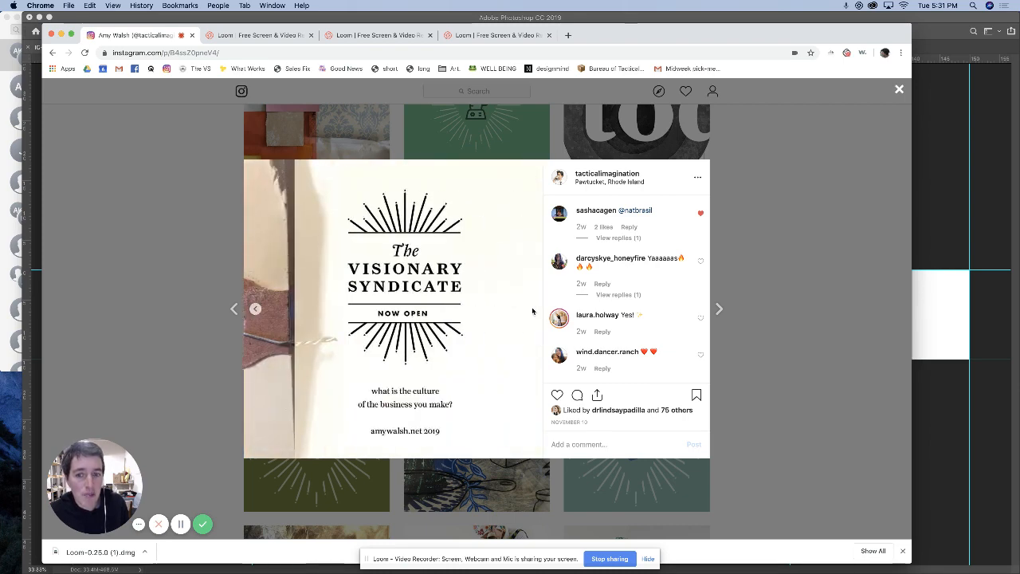
Page the open carousel back to its 'a brand is not a logo,' first slide
click(255, 308)
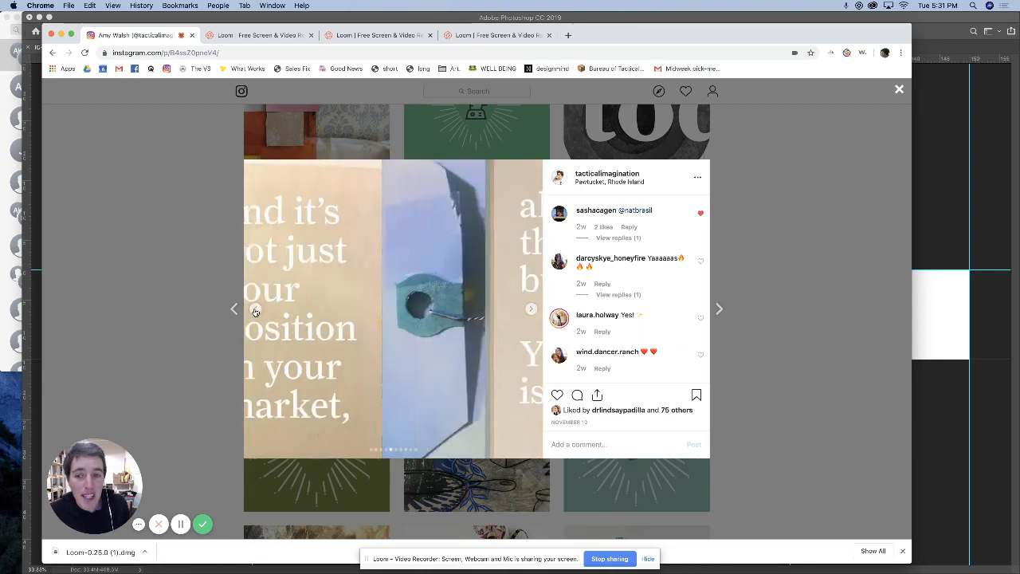
click(531, 309)
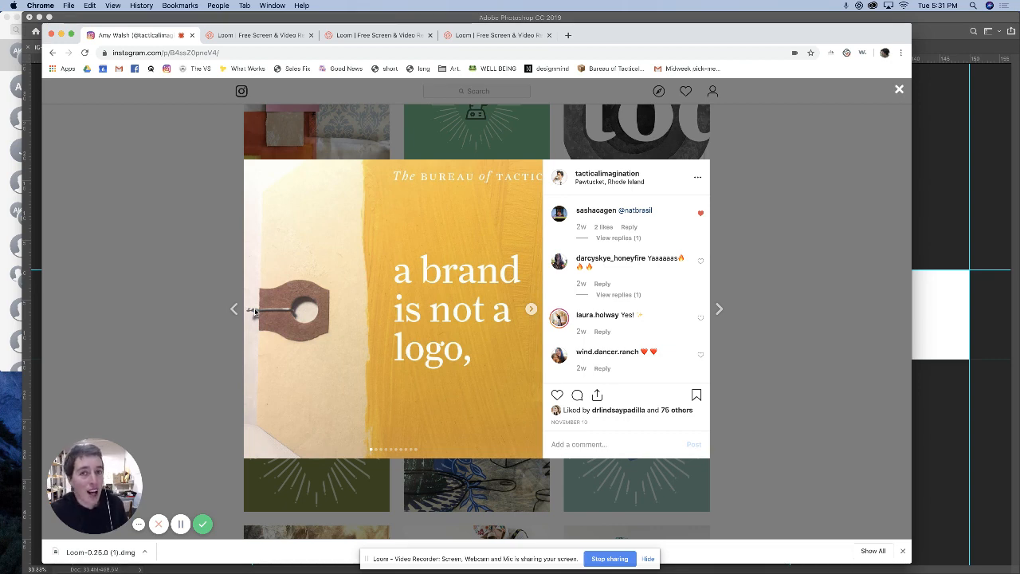
mouse_move(251, 313)
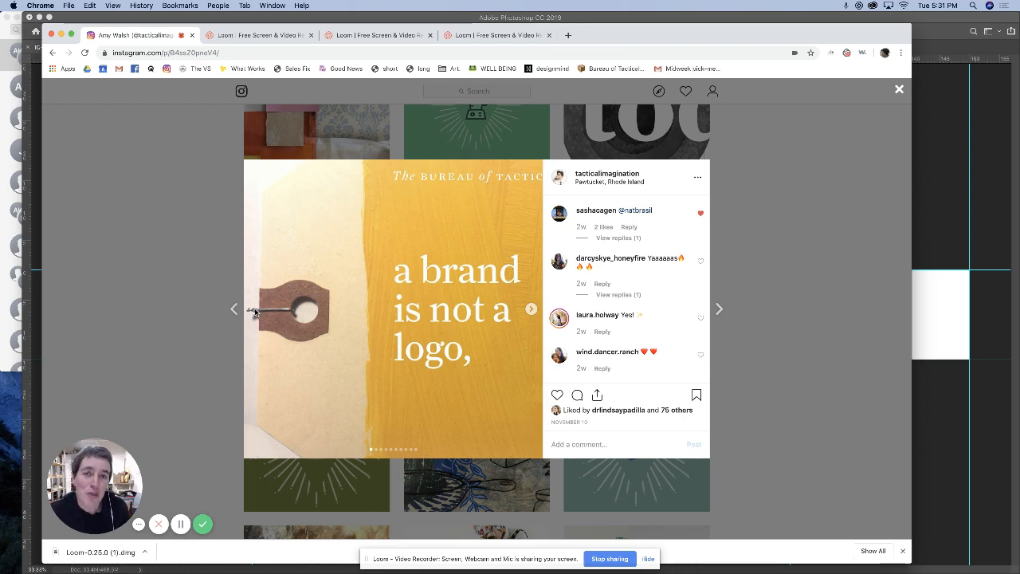
mouse_move(501, 341)
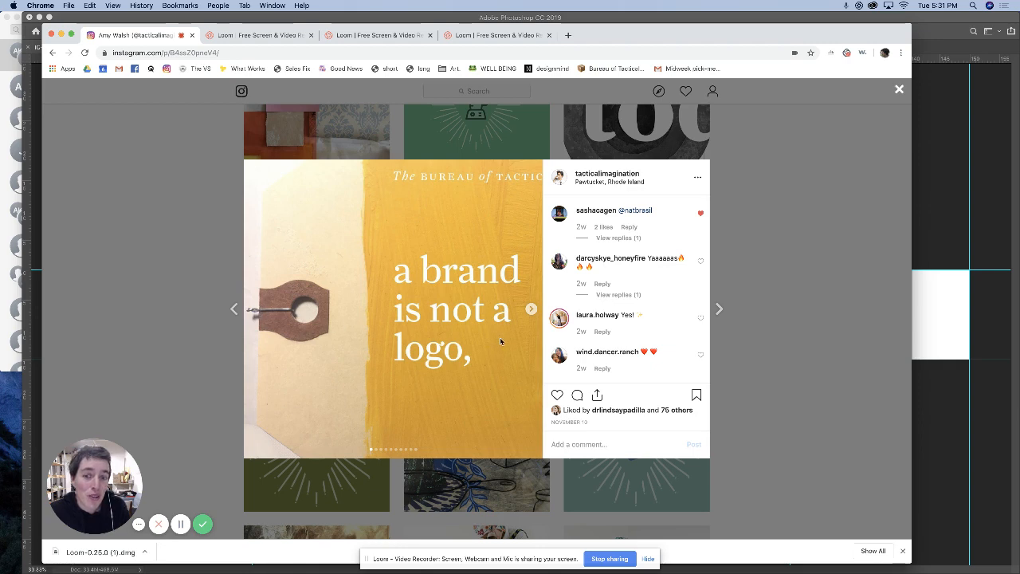
mouse_move(532, 310)
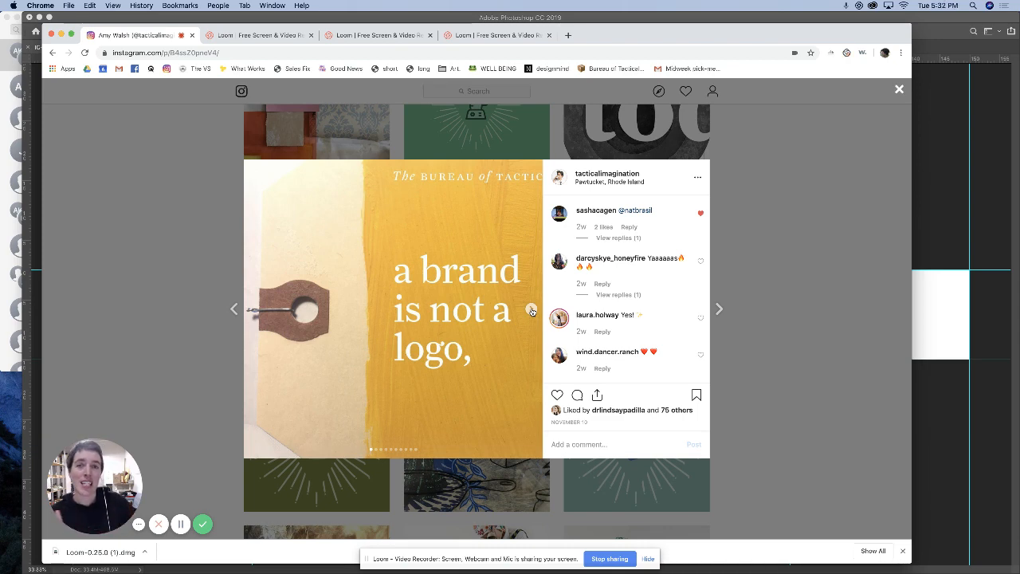
click(718, 308)
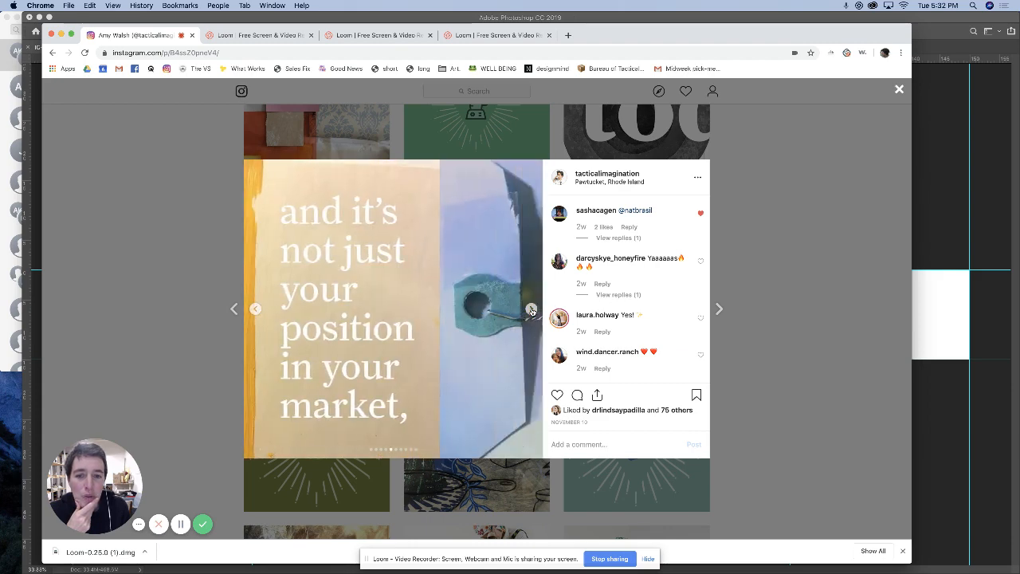
click(718, 309)
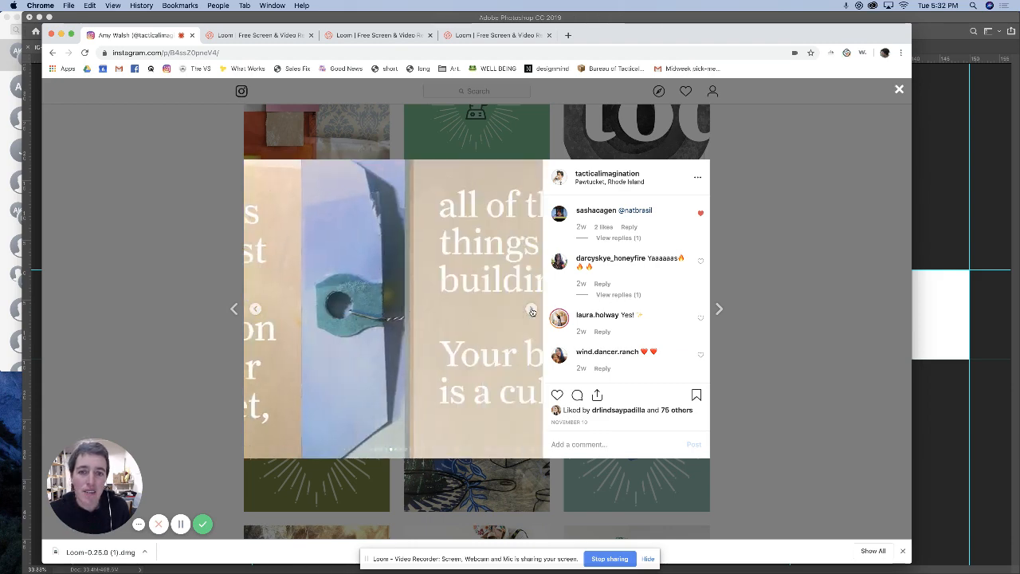
click(718, 309)
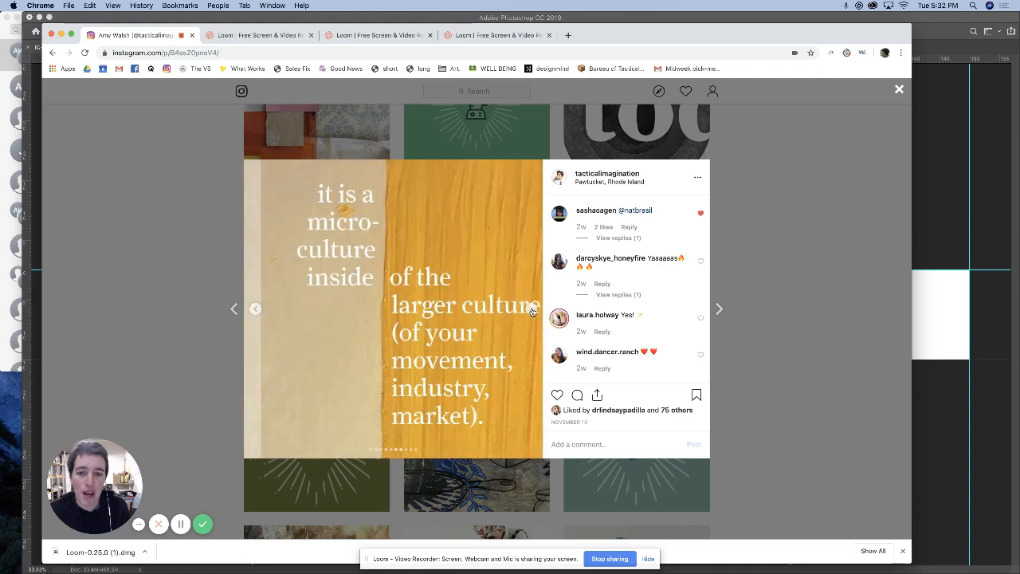
click(718, 309)
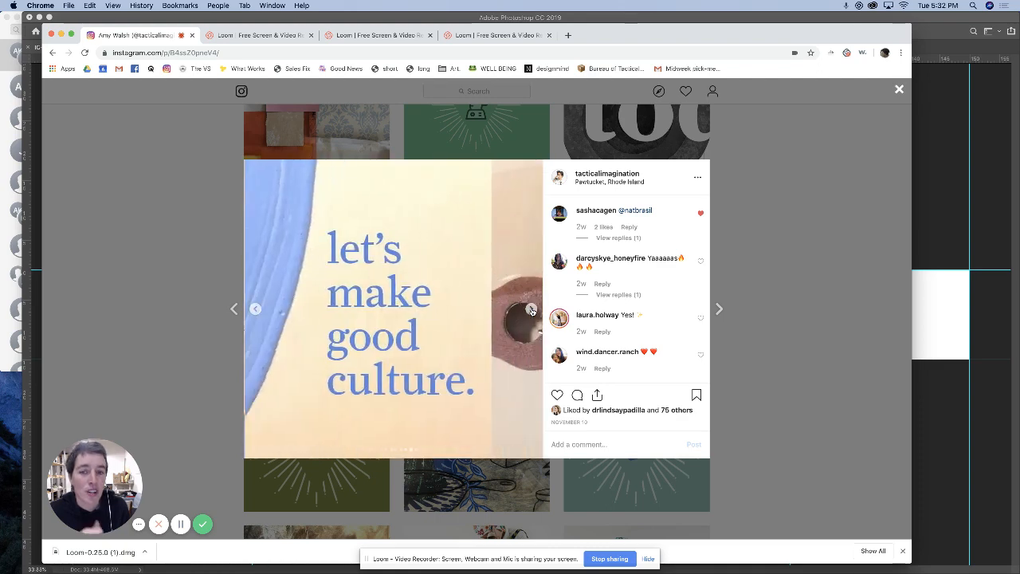
click(718, 308)
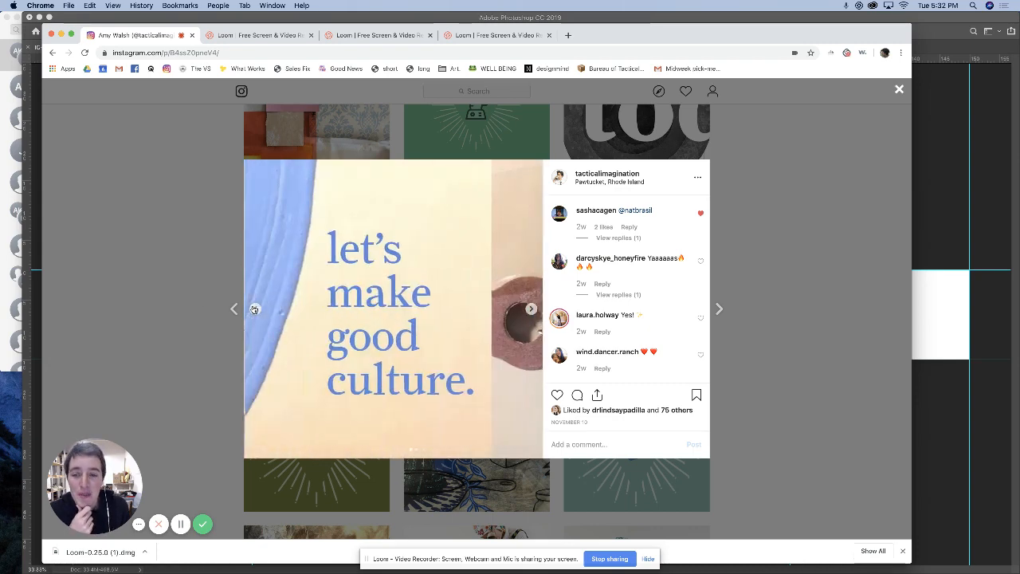
click(531, 308)
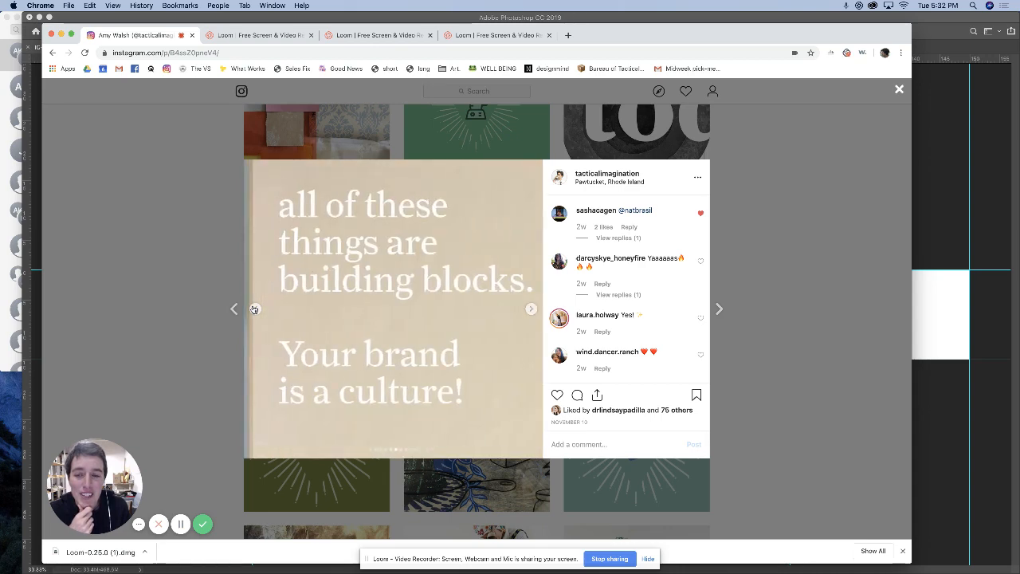
click(530, 308)
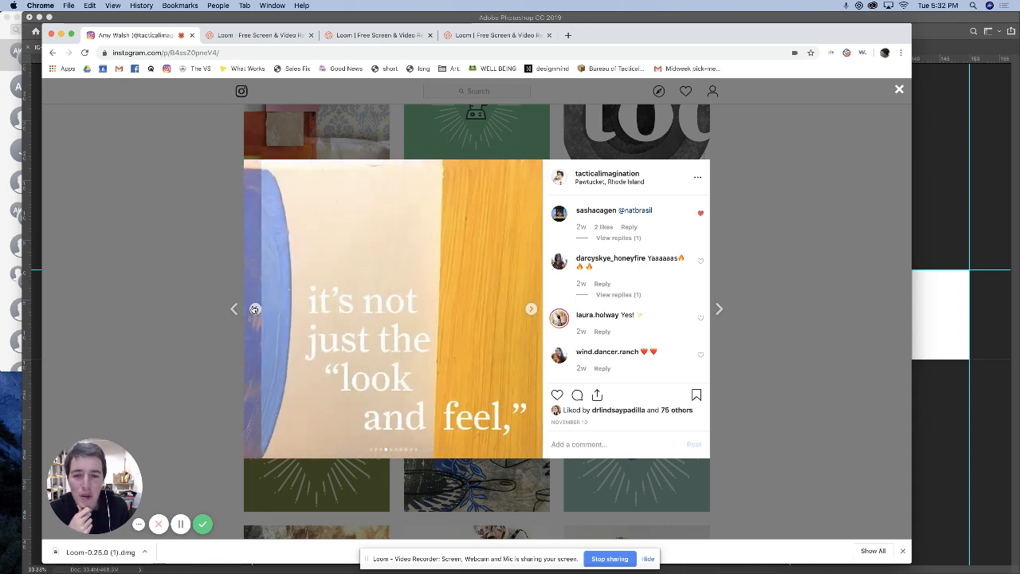
click(531, 308)
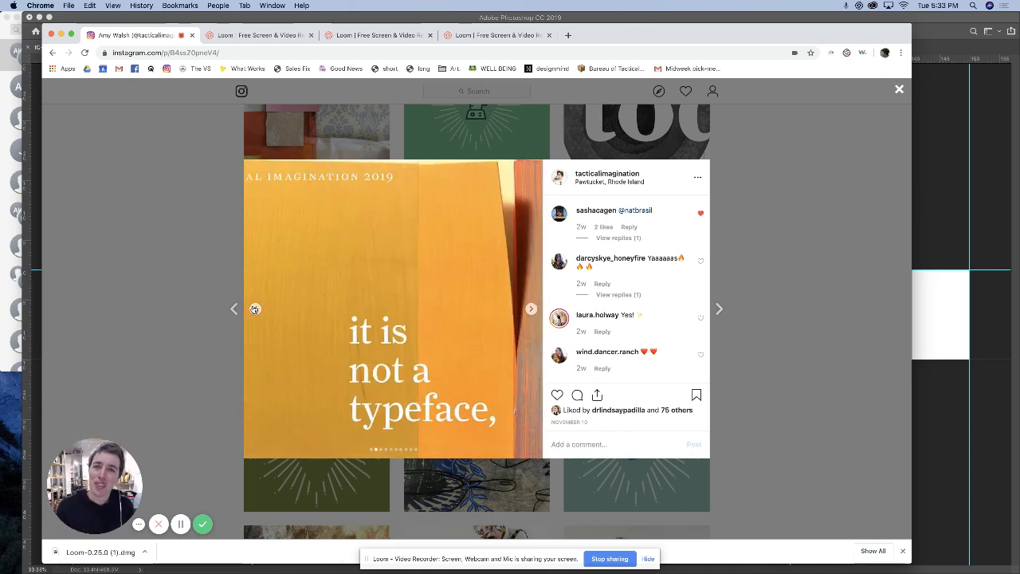
click(531, 308)
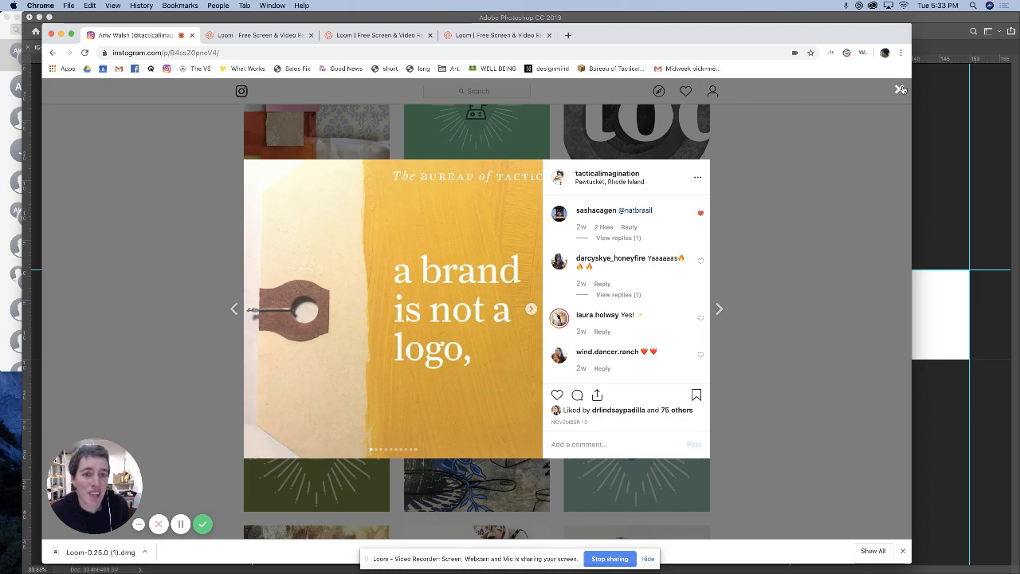
Close the current post, open the large grey-word post and advance two slides
click(901, 88)
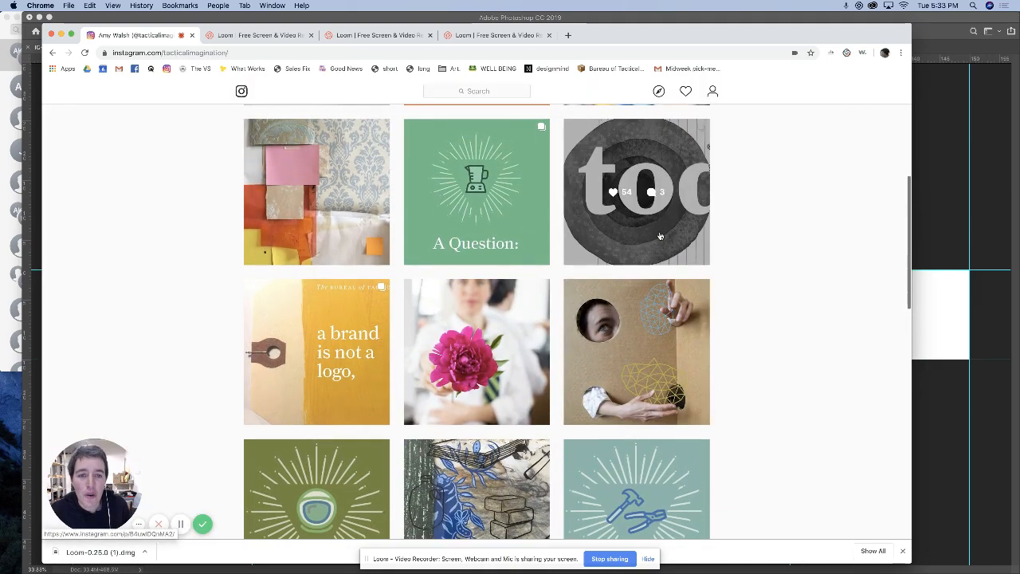
click(636, 191)
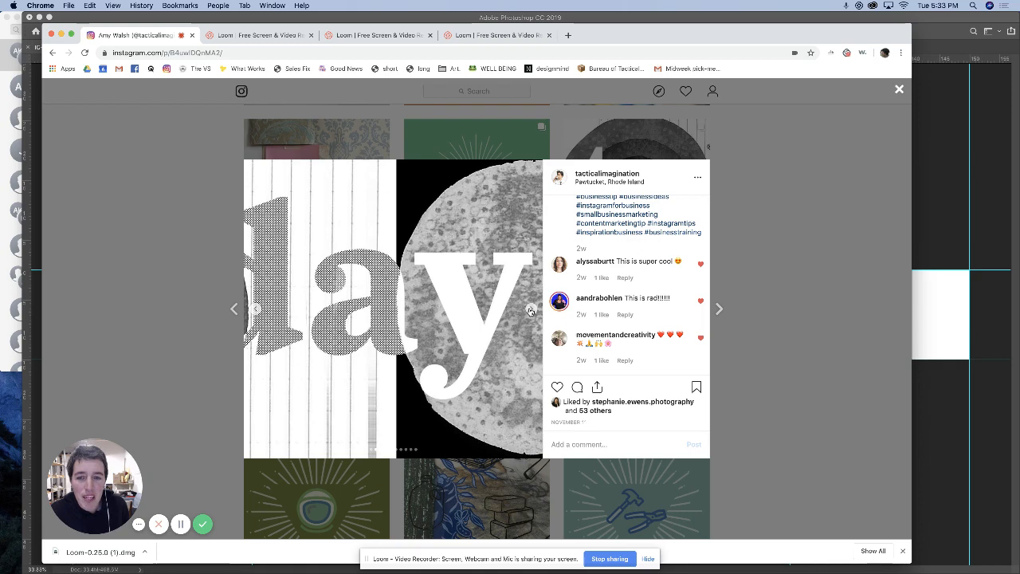
click(718, 308)
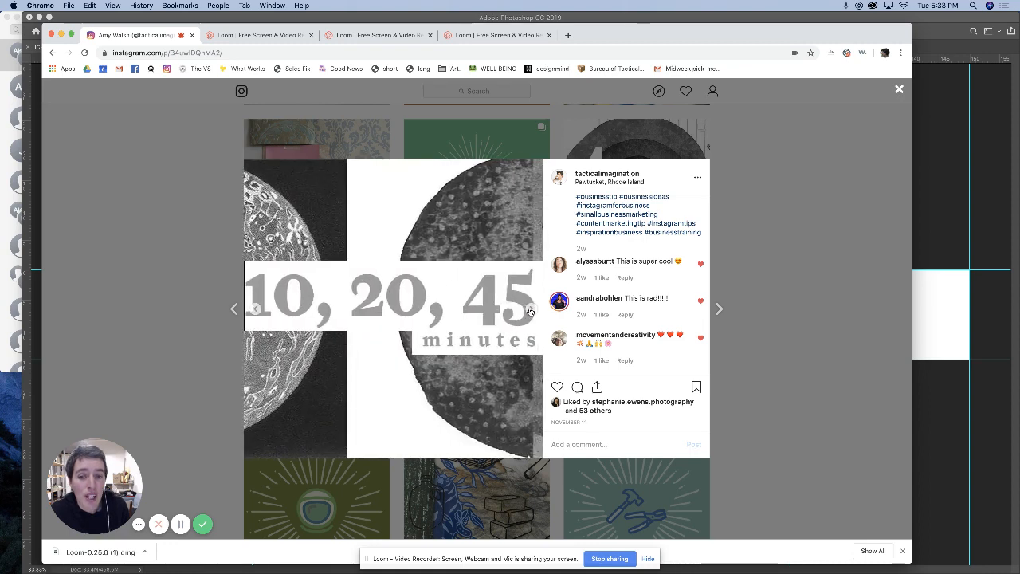
click(718, 308)
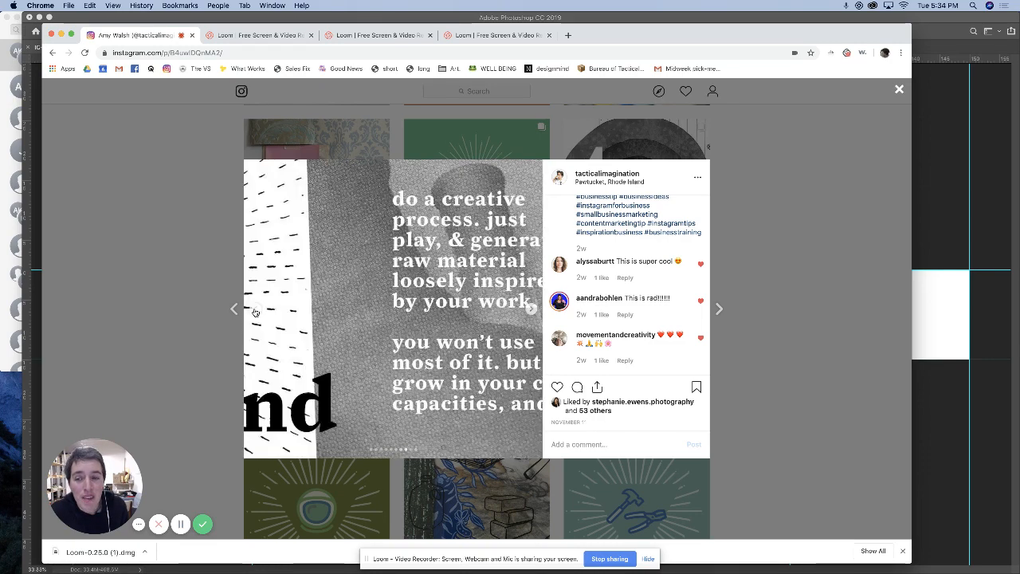
Page back through its slides, go to the next post, then return to the profile grid
click(530, 309)
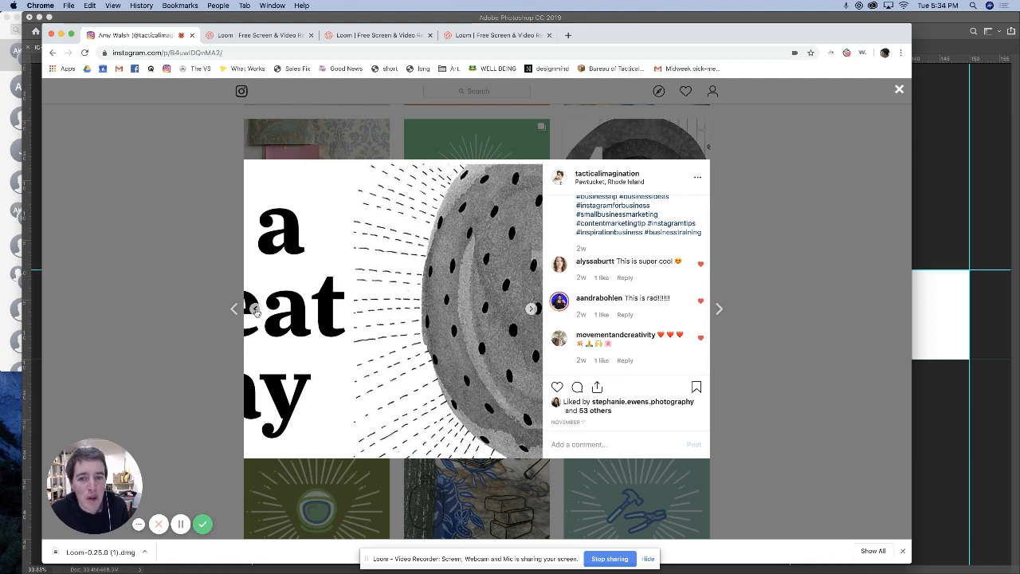
click(532, 309)
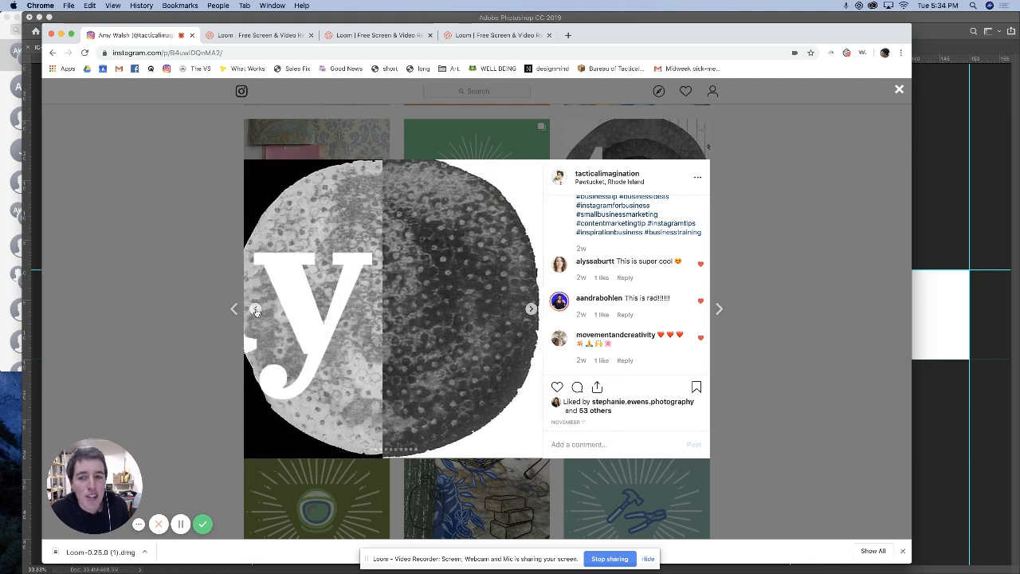
click(531, 309)
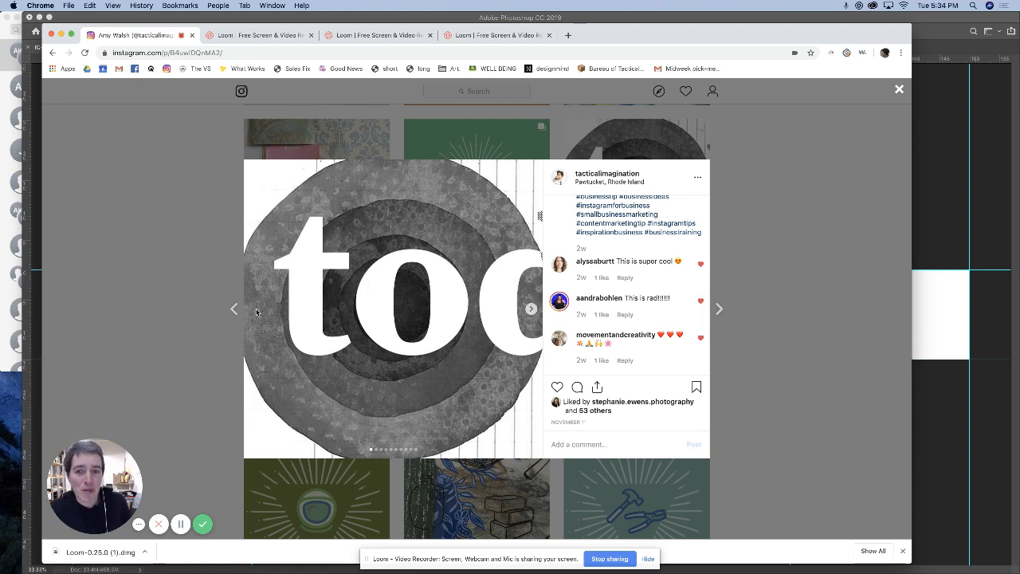
mouse_move(531, 308)
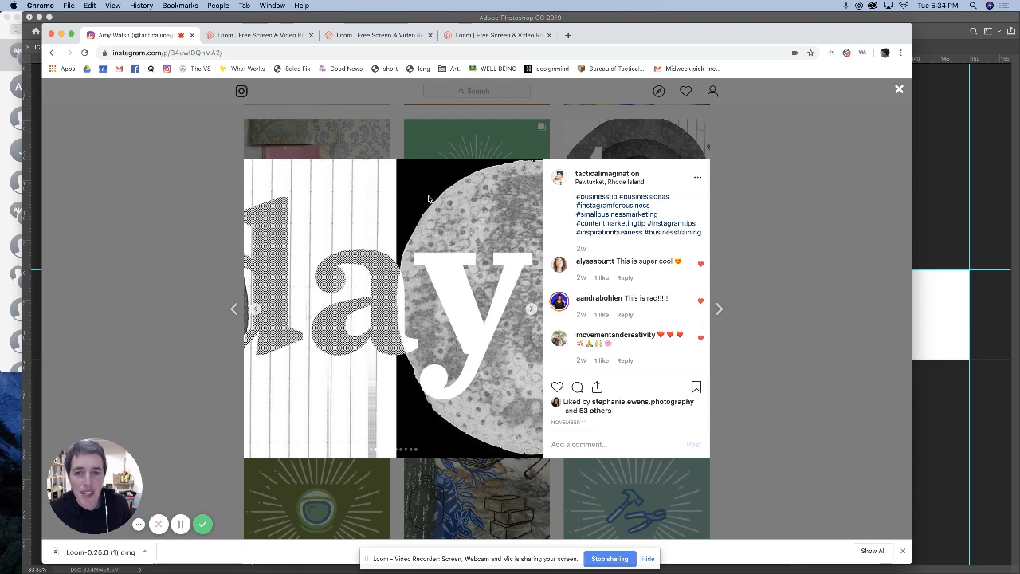
mouse_move(513, 408)
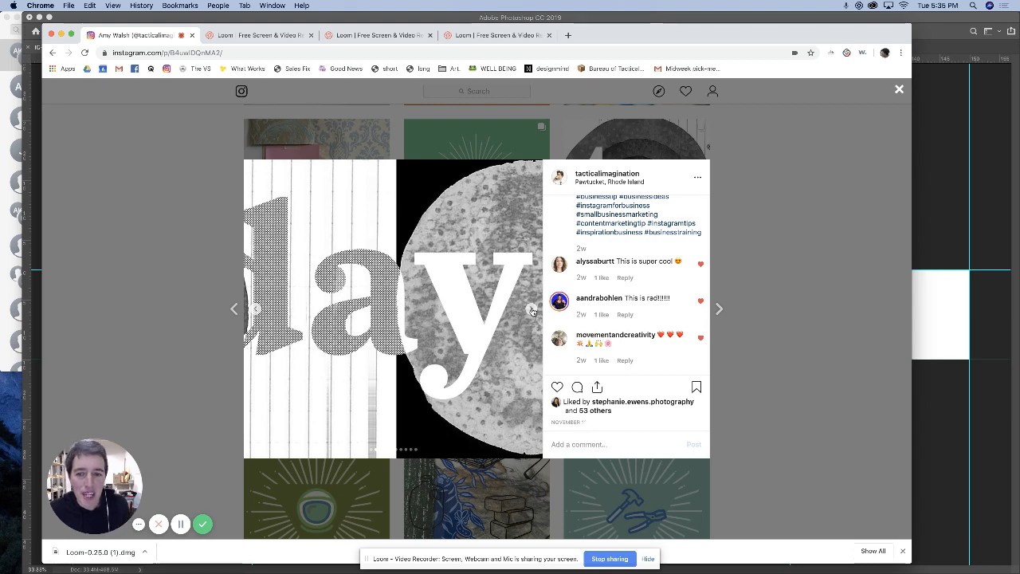
click(718, 308)
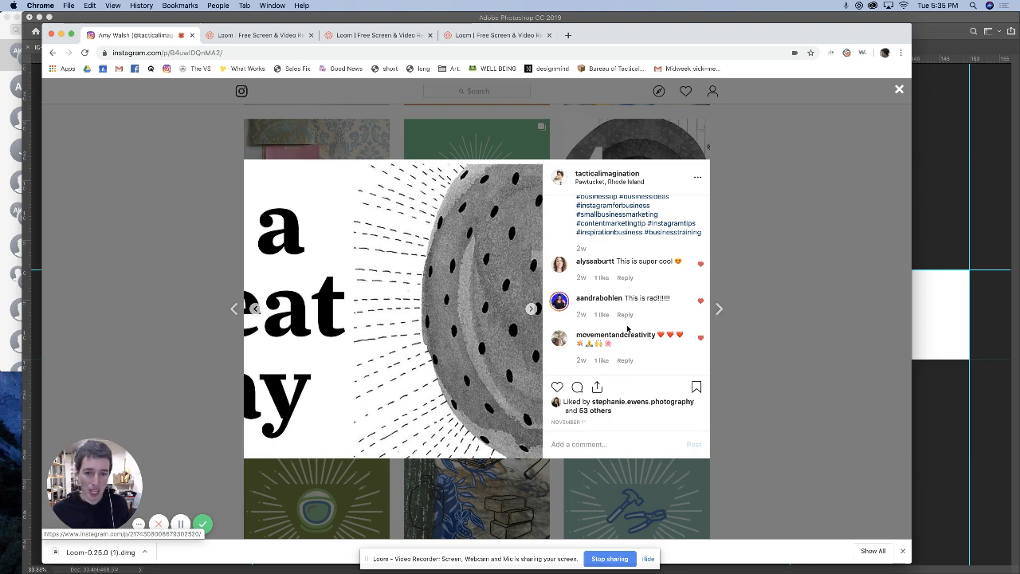
click(531, 309)
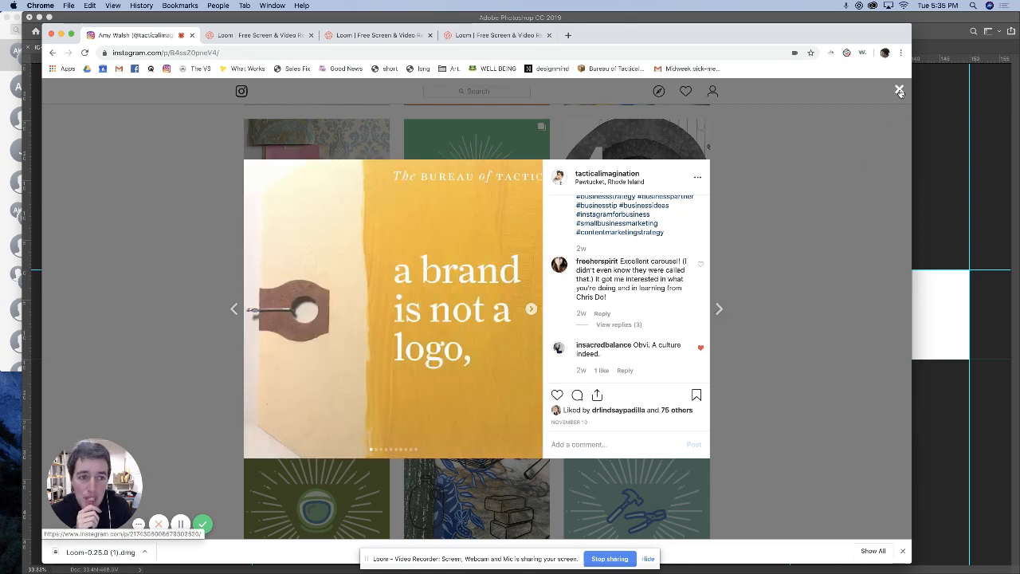
click(900, 88)
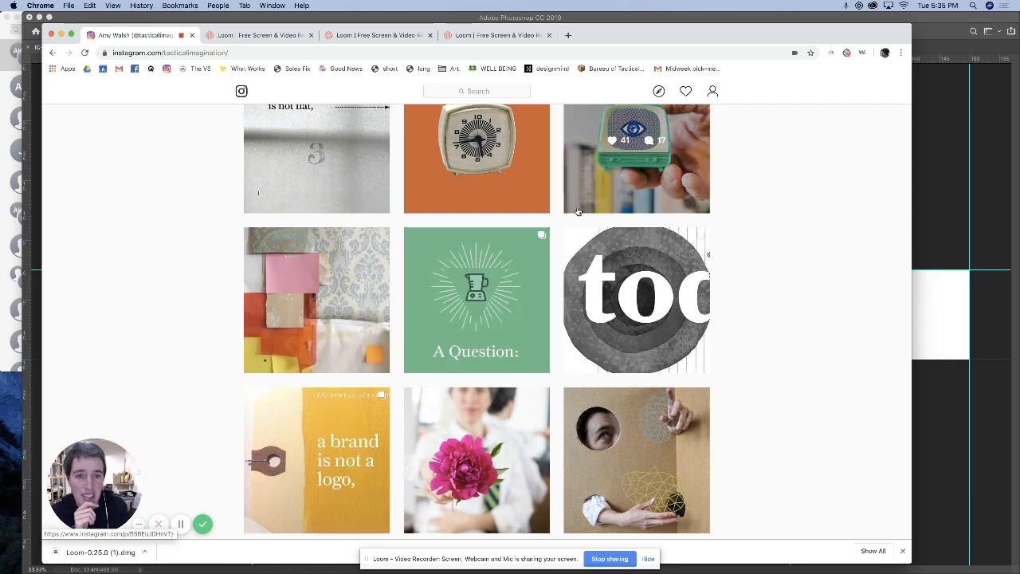
click(636, 158)
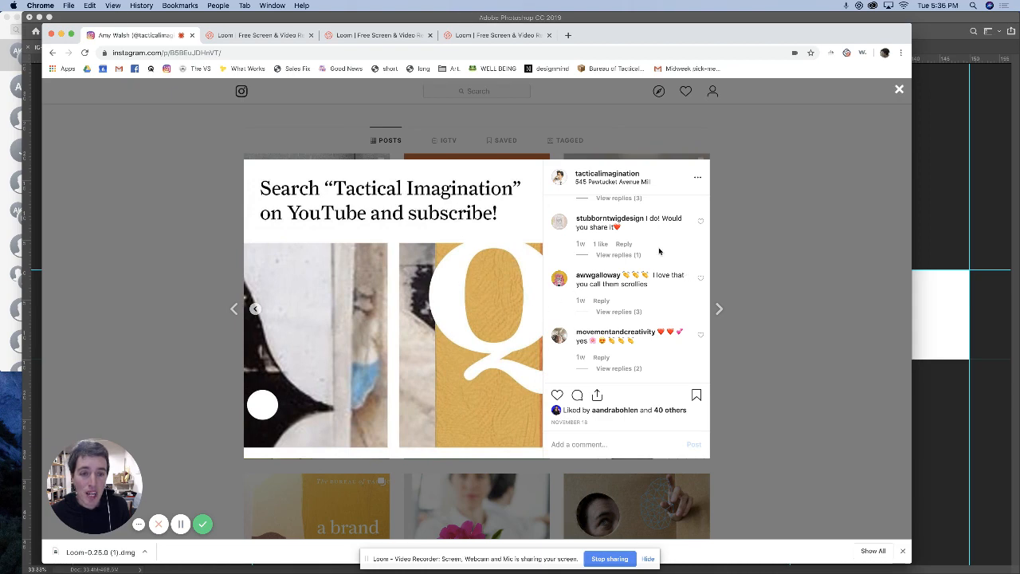
click(899, 88)
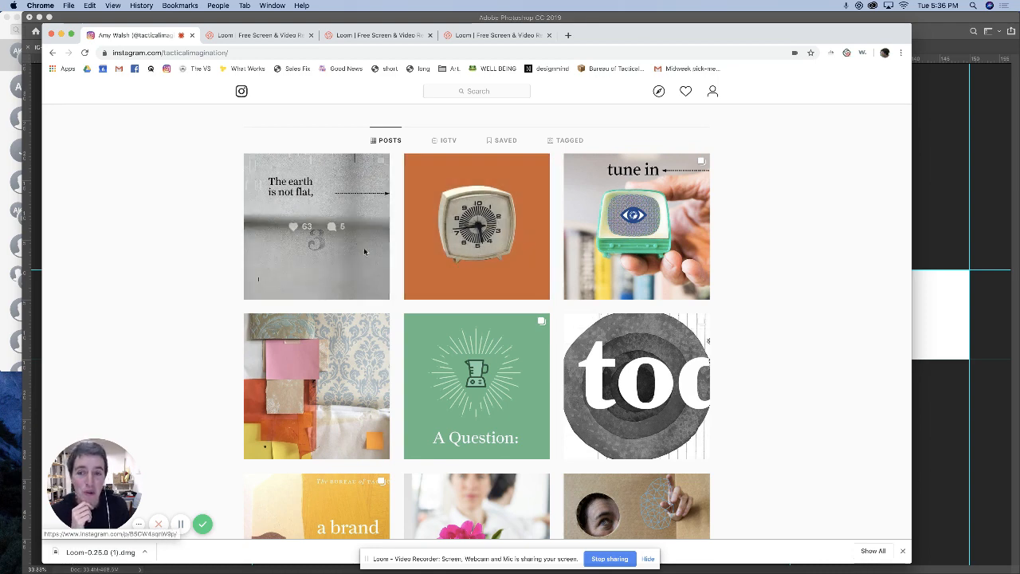
click(317, 225)
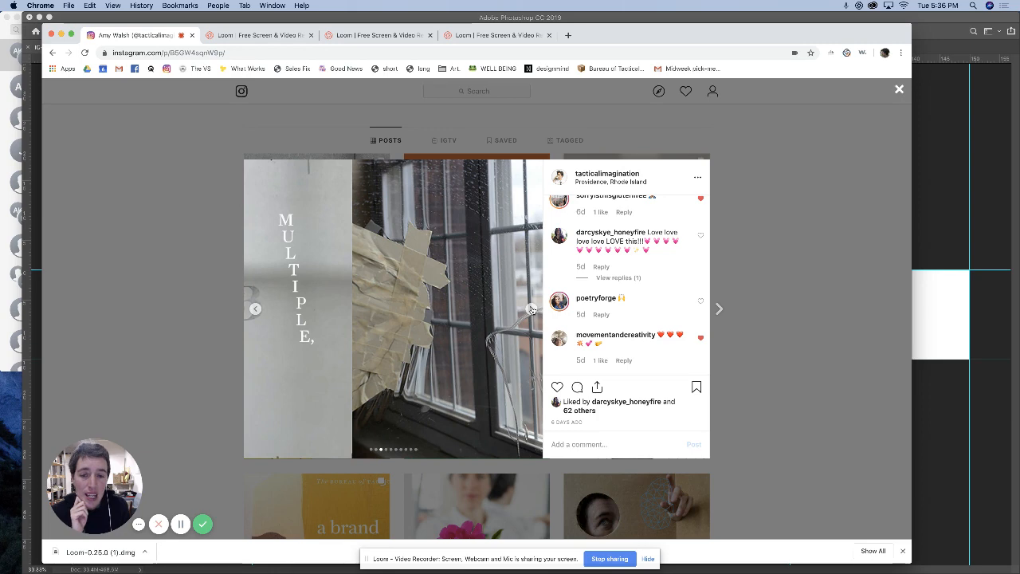
click(718, 309)
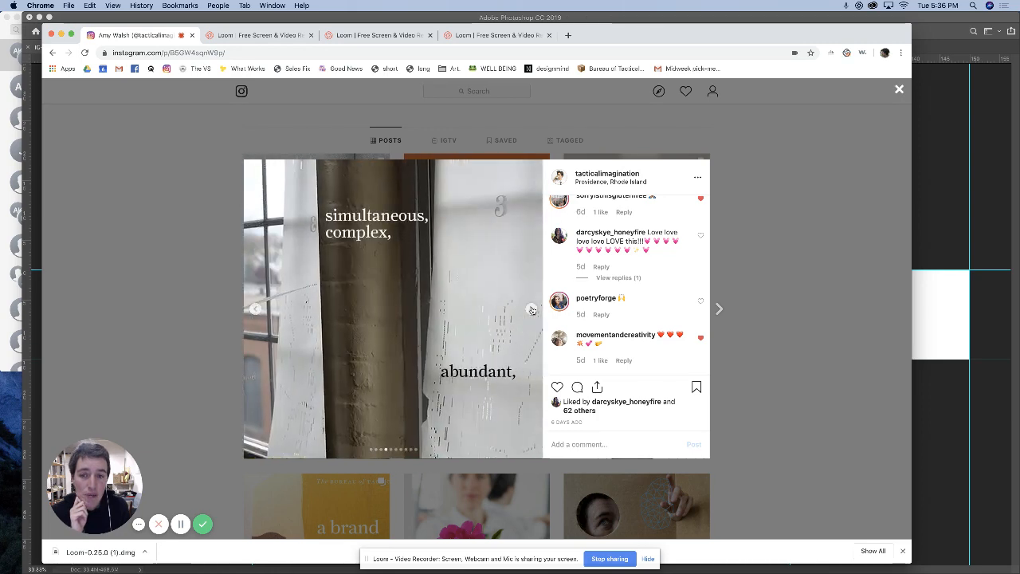
click(718, 309)
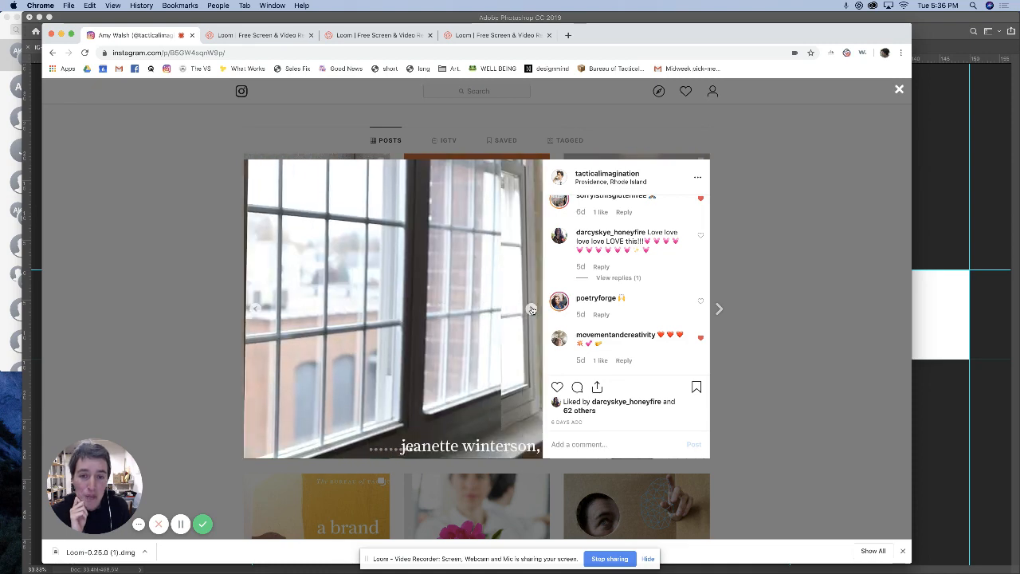
click(718, 308)
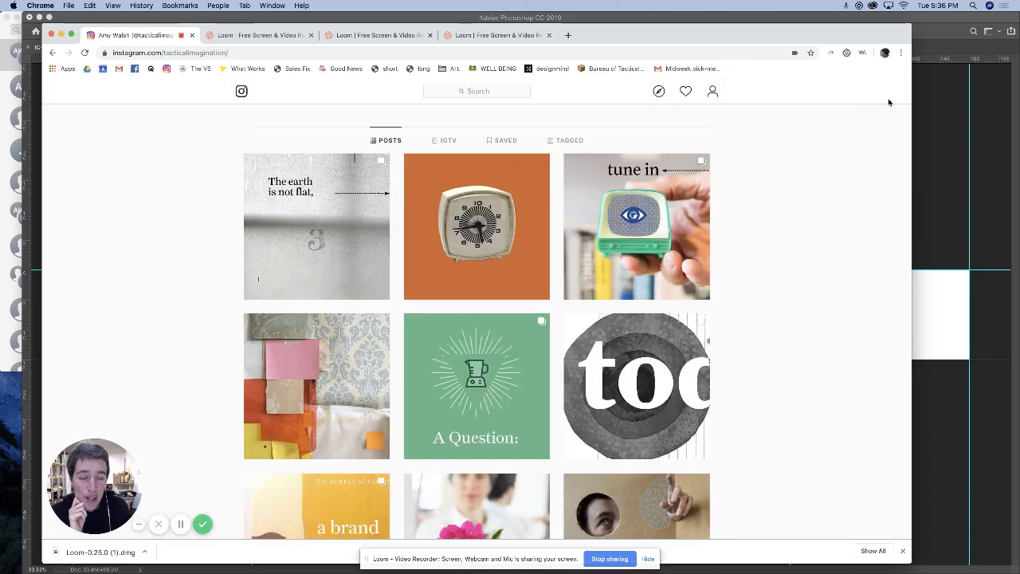
mouse_move(770, 229)
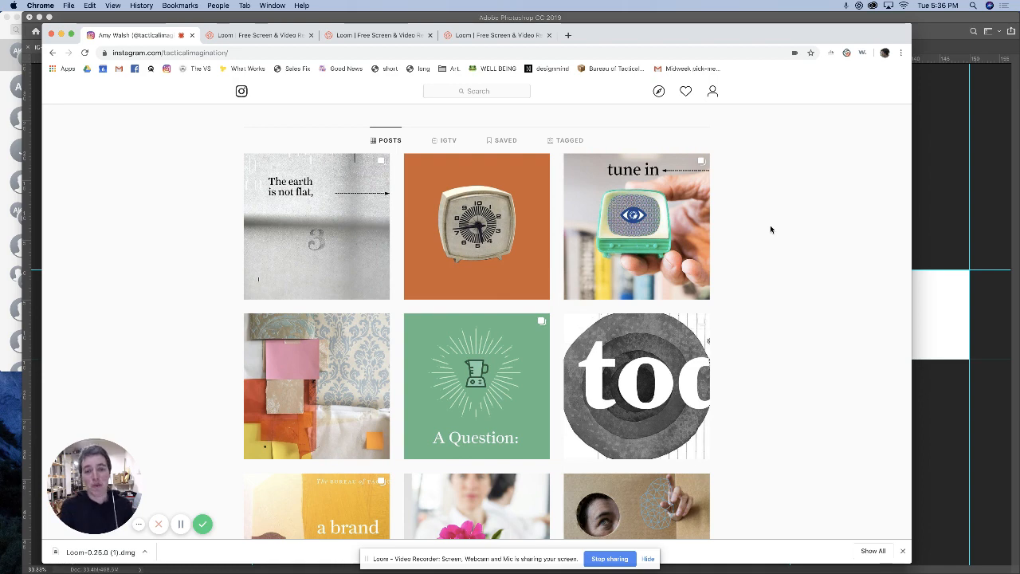
scroll(down, 3)
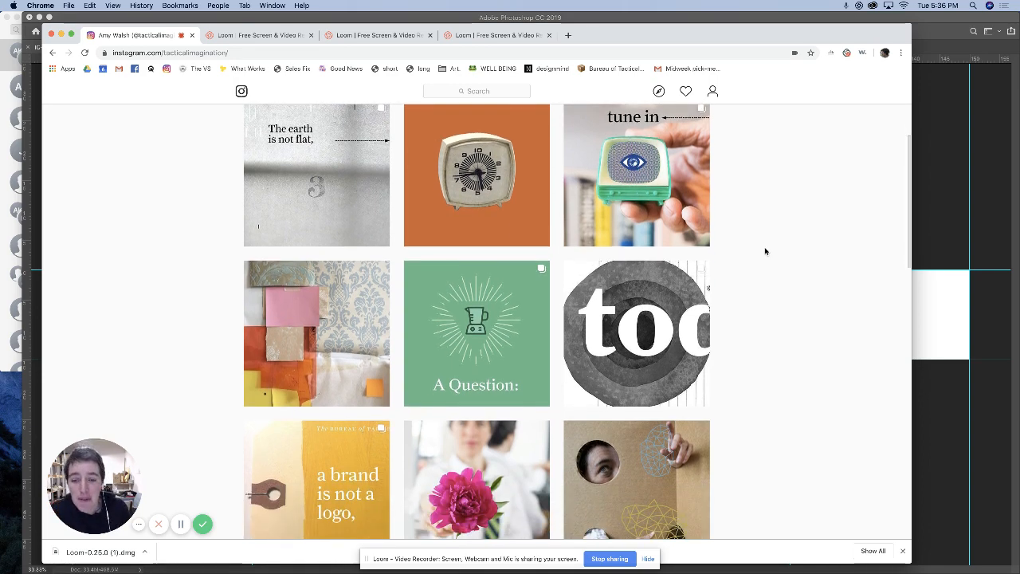
scroll(down, 3)
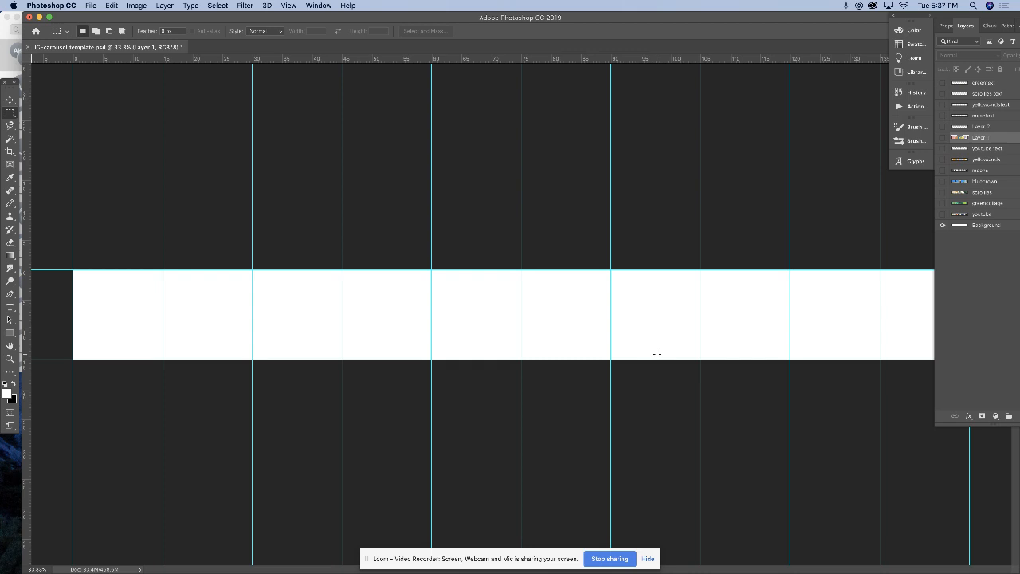
mouse_move(624, 353)
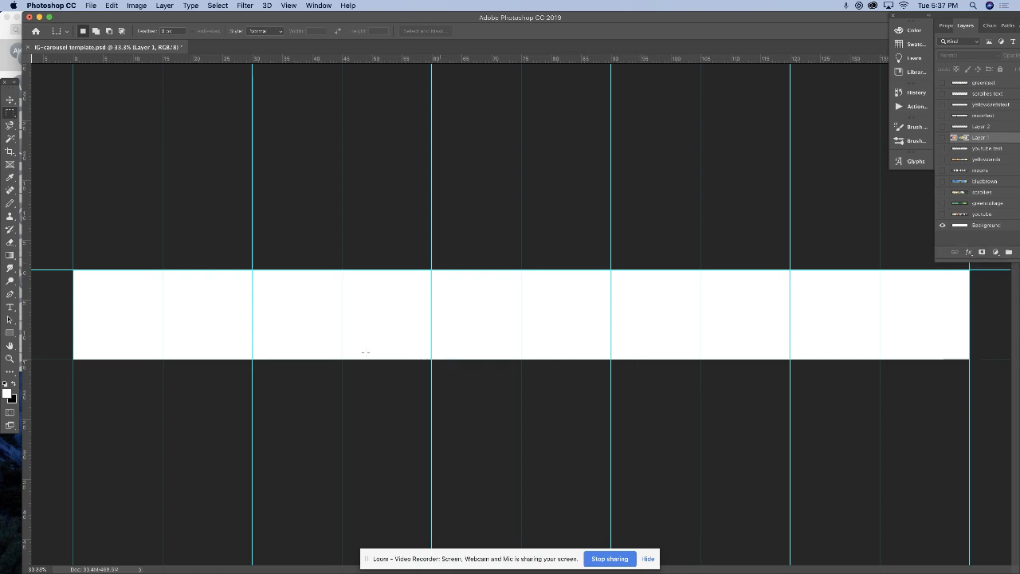
Check the template's 10797 × 1080 px size and width units in Image Size, then close it
click(137, 6)
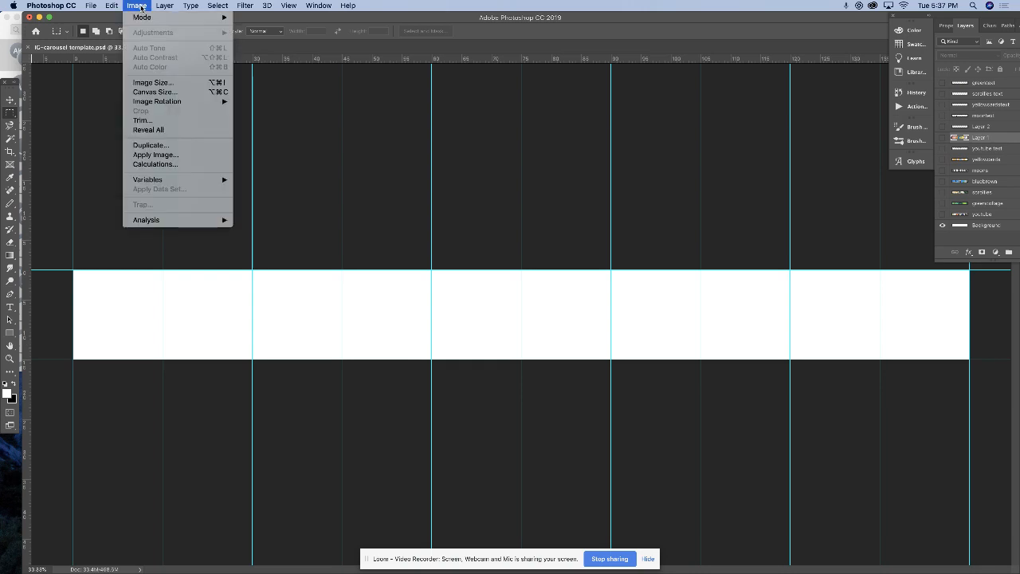
click(152, 82)
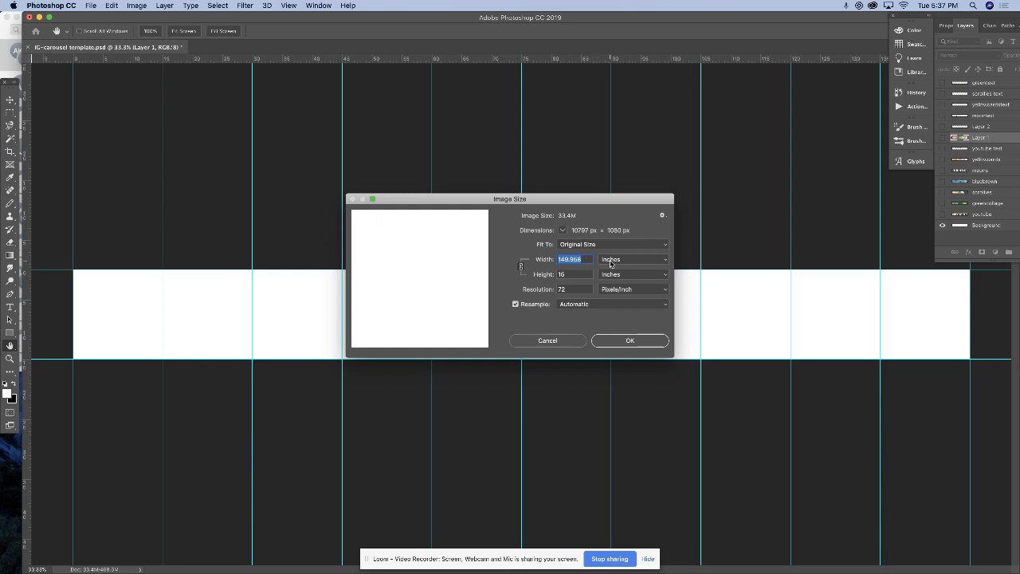
click(632, 259)
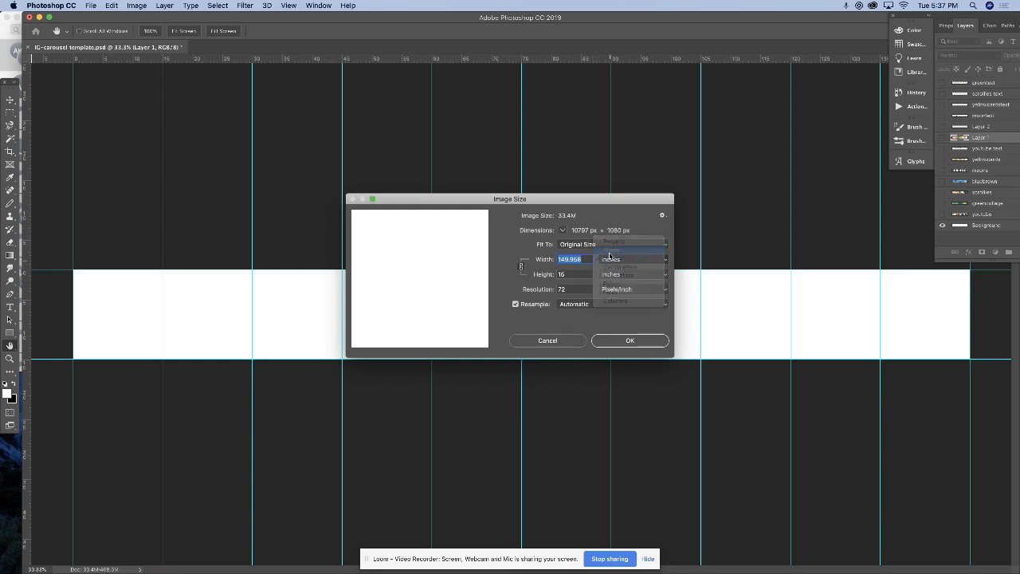
click(612, 251)
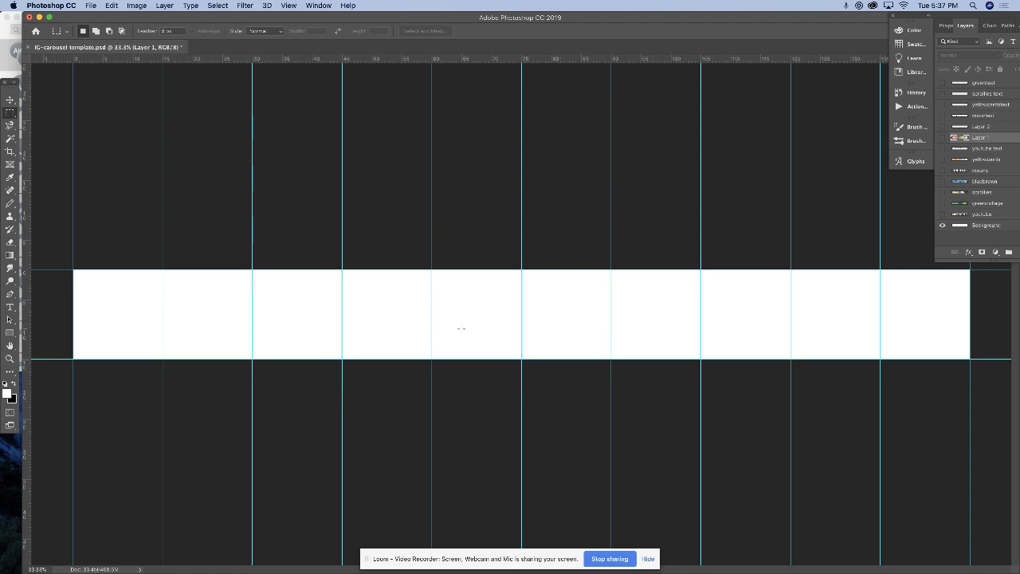
mouse_move(56, 353)
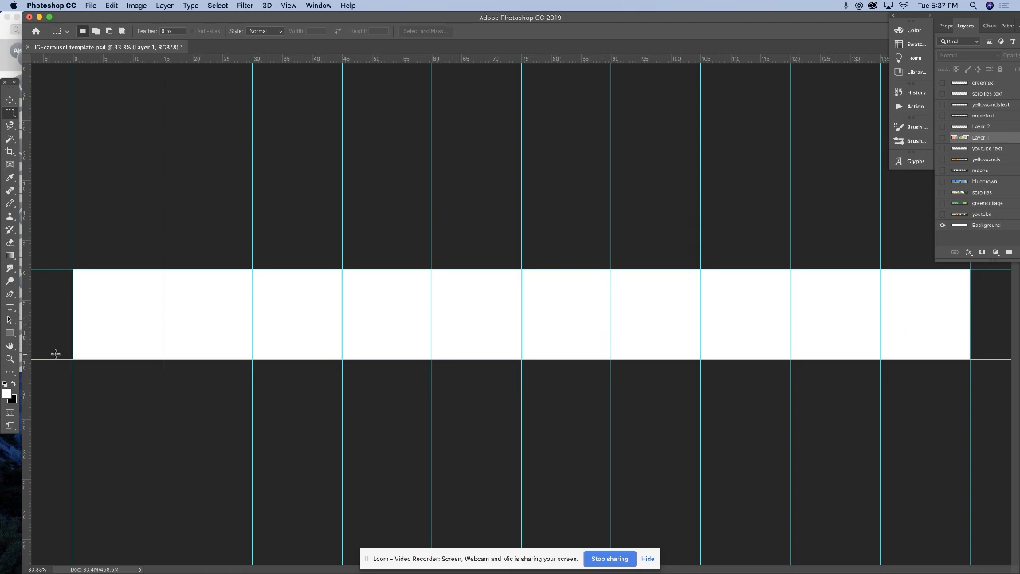
mouse_move(678, 275)
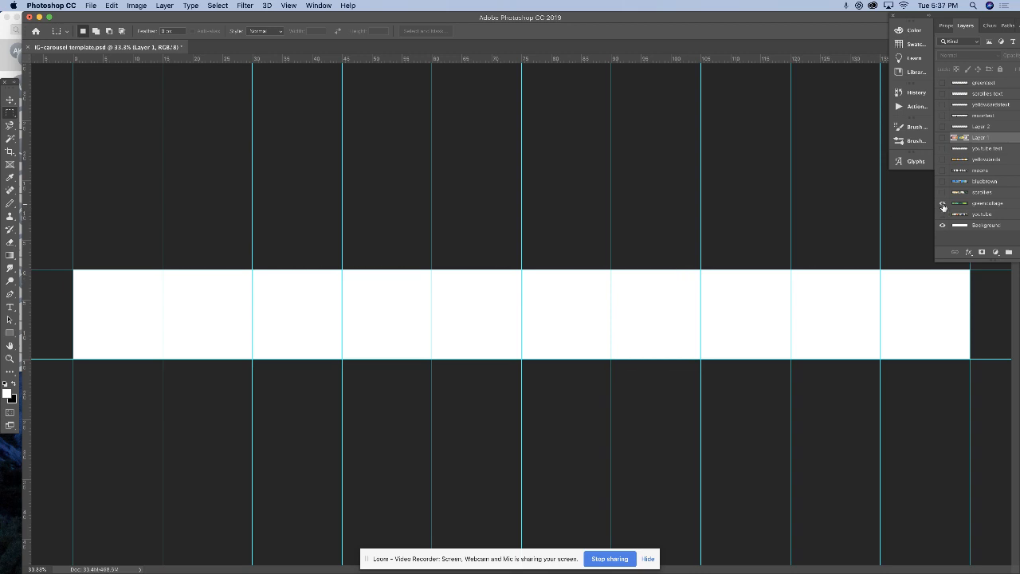
Turn on the greencollage layer's visibility in the Layers panel
click(942, 203)
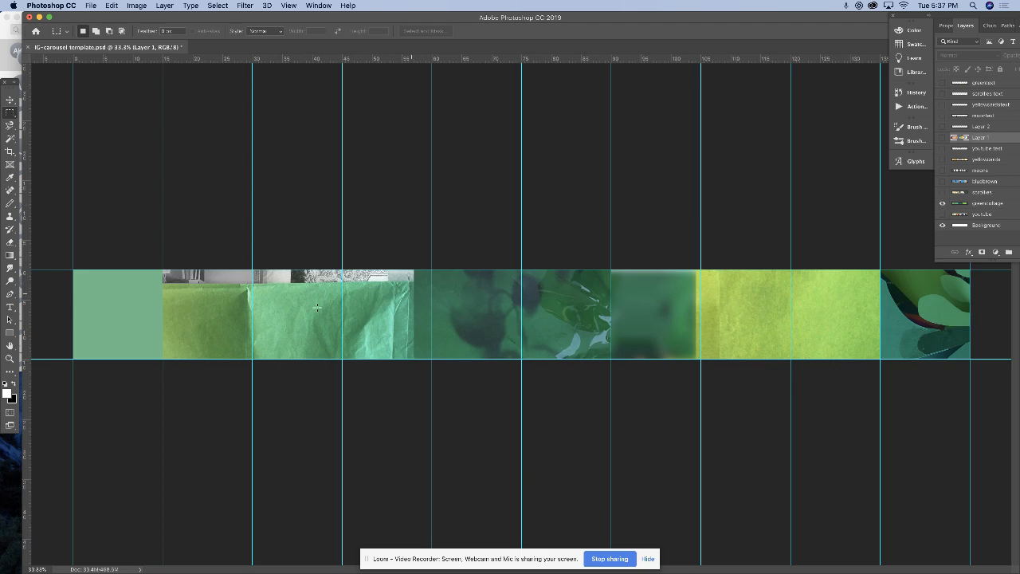
mouse_move(865, 316)
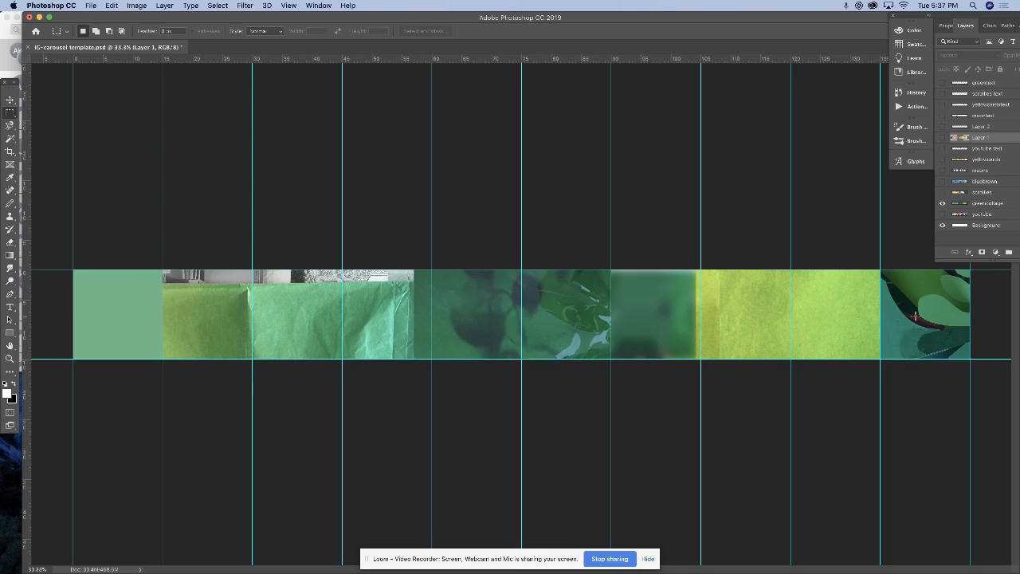
mouse_move(493, 398)
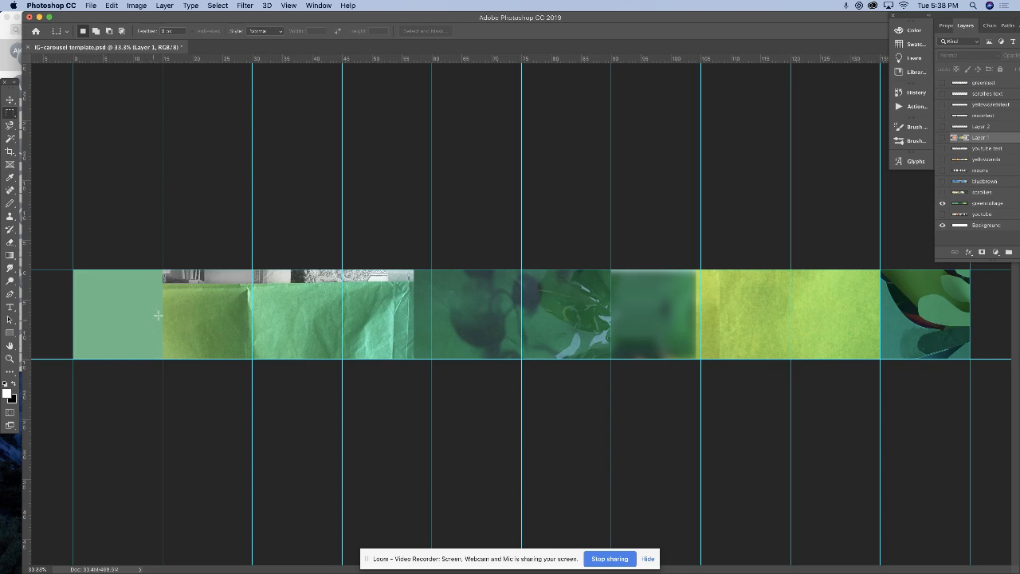
mouse_move(163, 320)
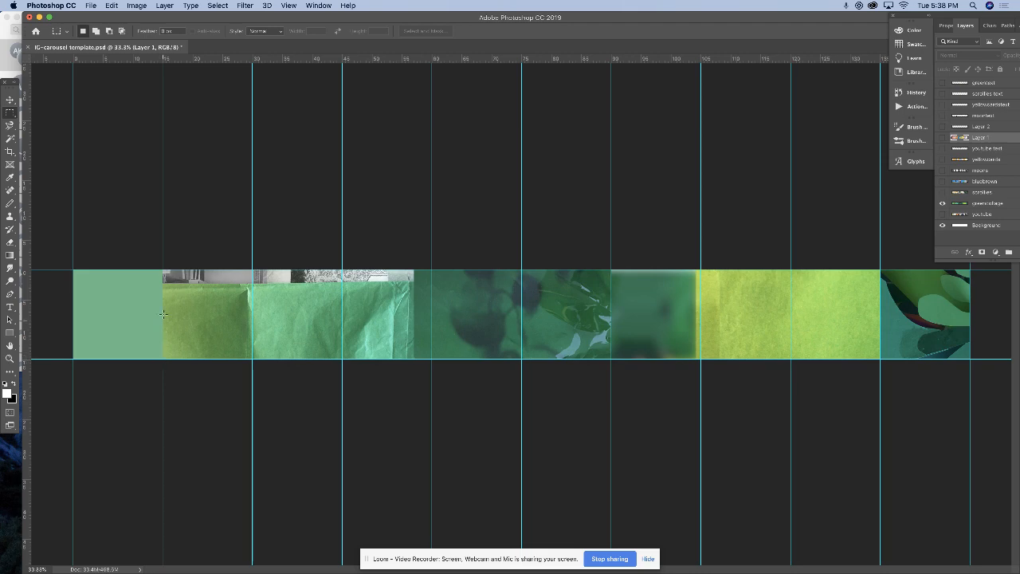
mouse_move(180, 318)
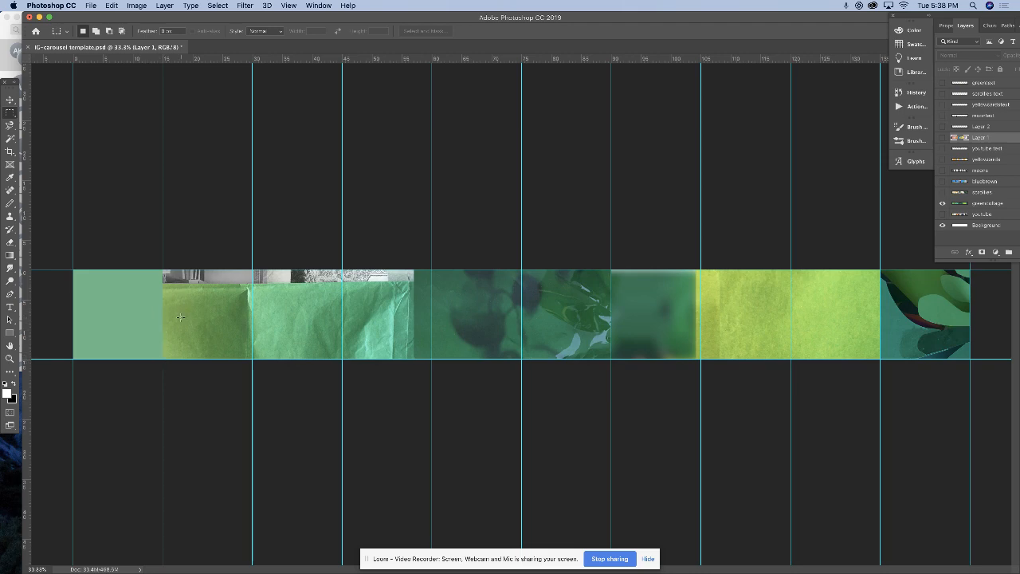
mouse_move(259, 318)
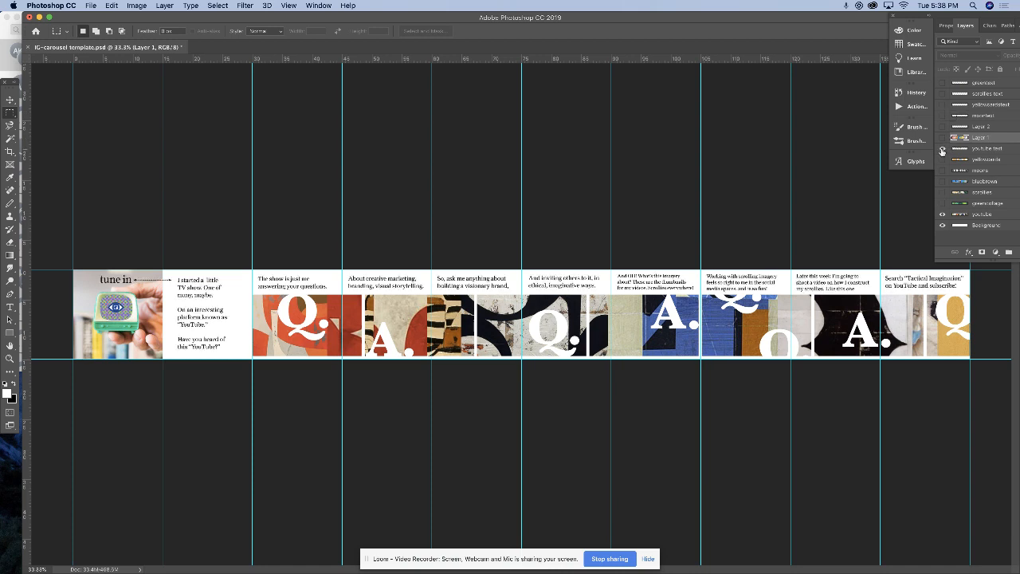
mouse_move(942, 152)
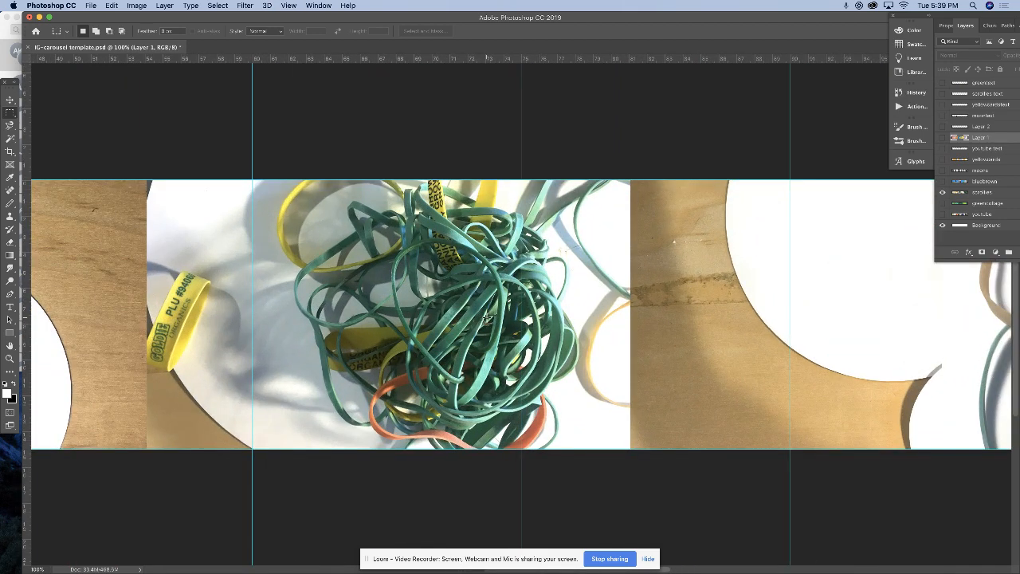
Drag a rectangular selection around one panel-wide area of the rubber-band collage
drag(522, 182, 565, 251)
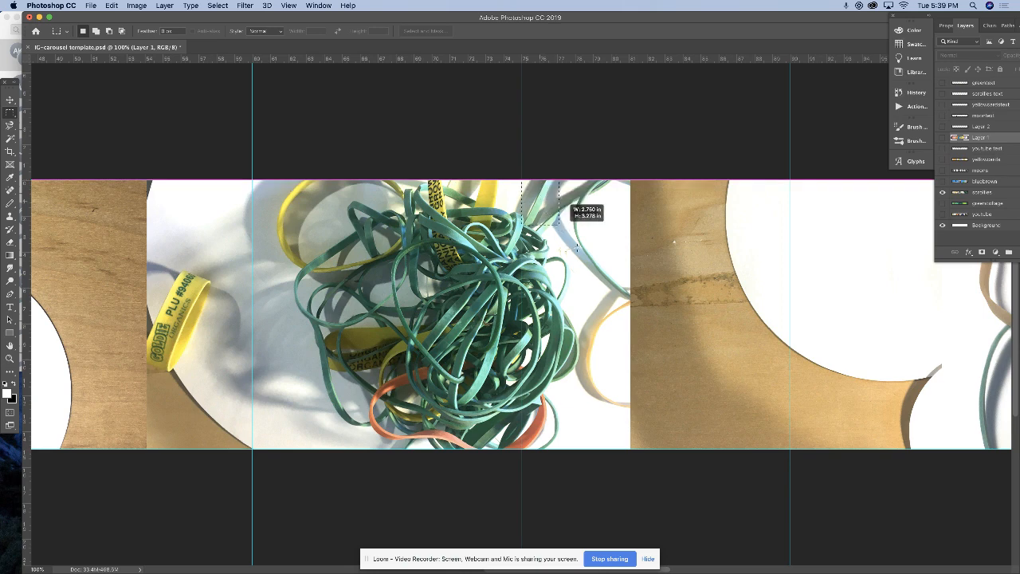
drag(522, 171, 793, 452)
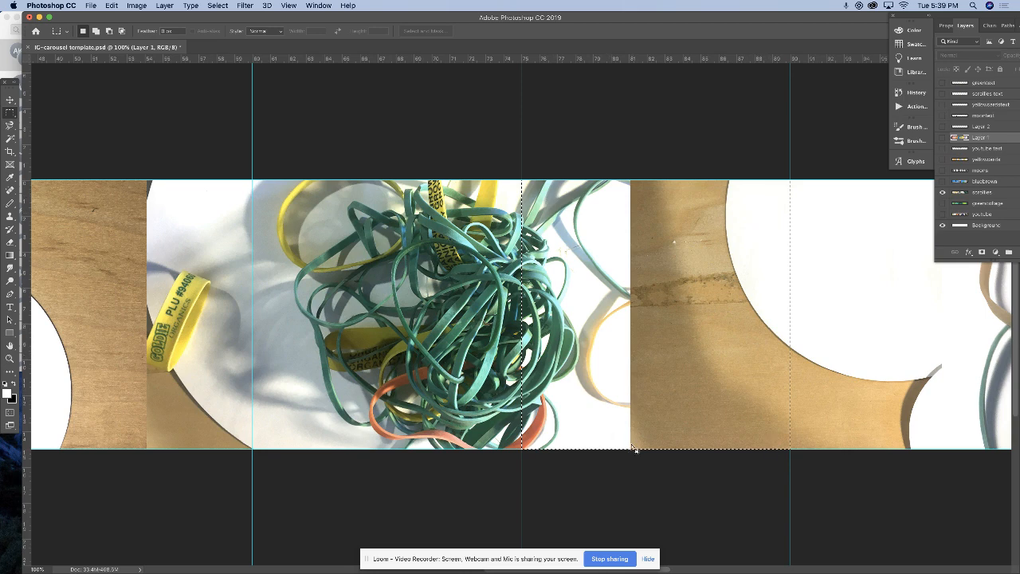
mouse_move(717, 371)
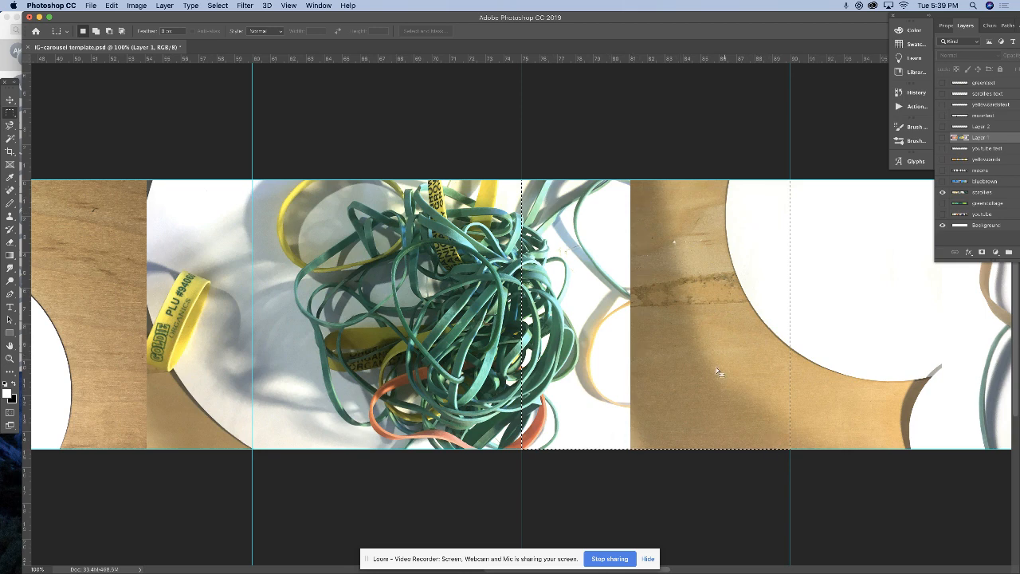
mouse_move(668, 364)
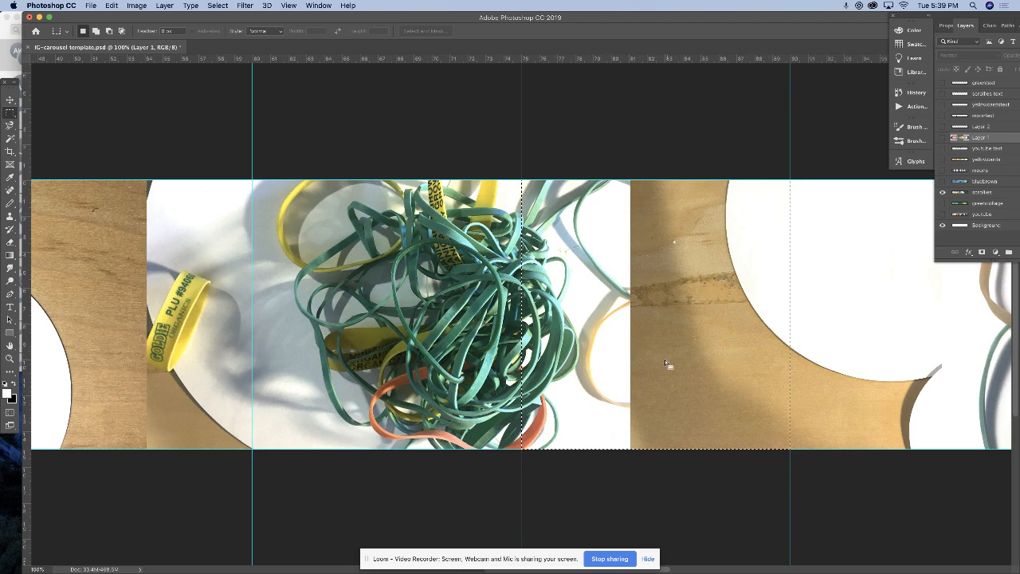
mouse_move(723, 372)
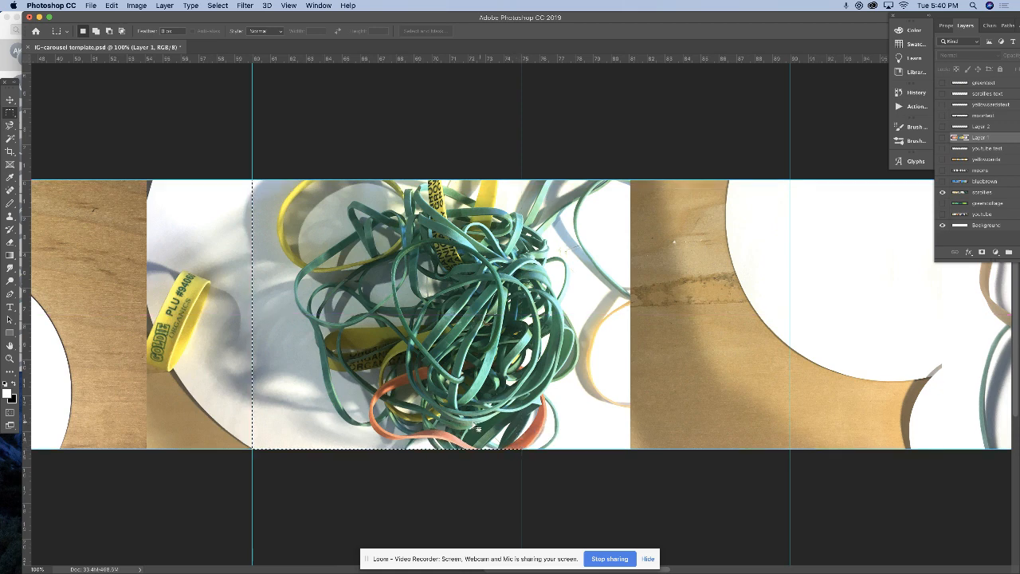
mouse_move(376, 418)
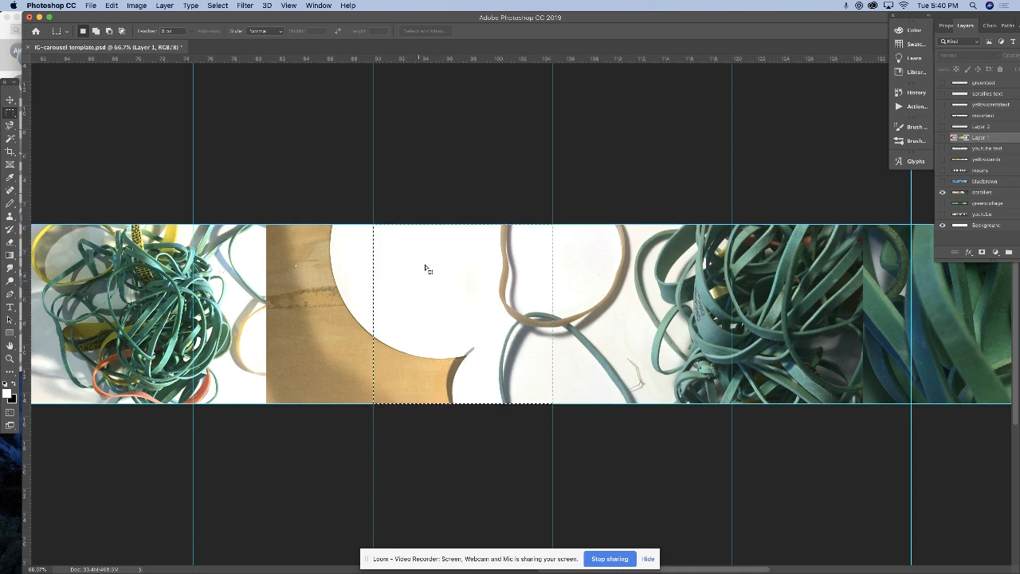
mouse_move(484, 325)
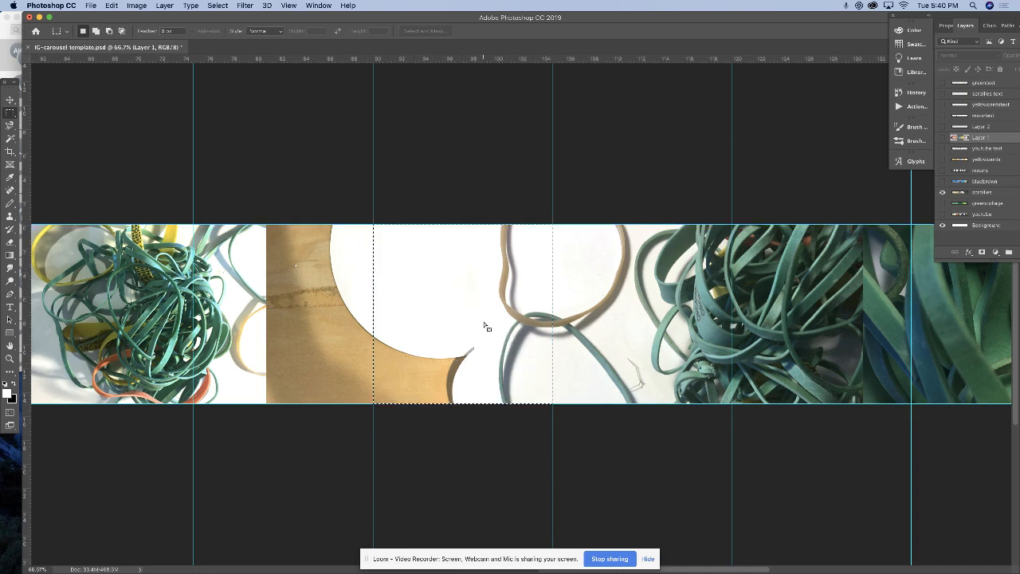
Scroll right along the plain white ten-panel template strip
scroll(right, 3)
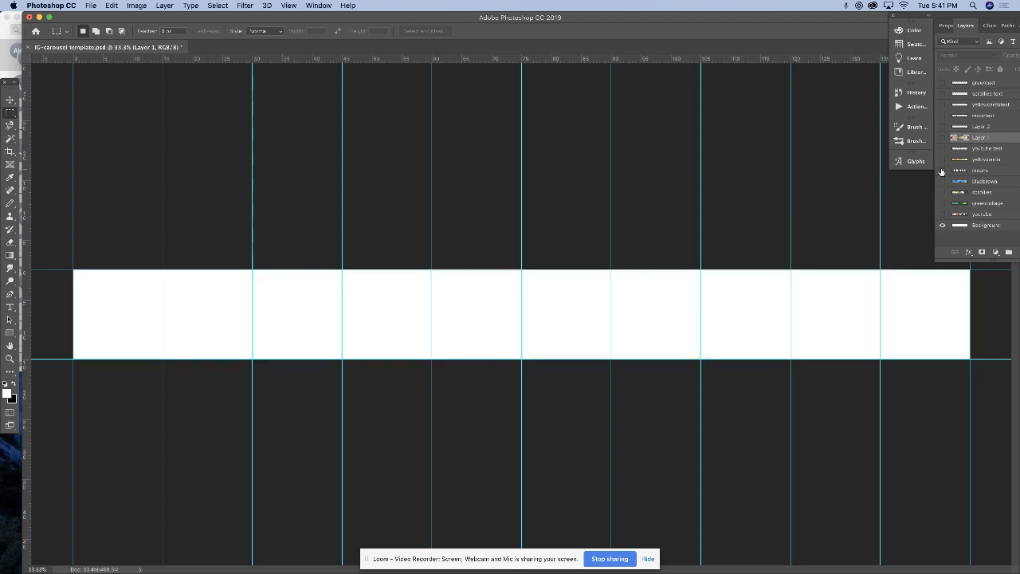
Briefly show the moons collage layer, then hide it again
click(942, 170)
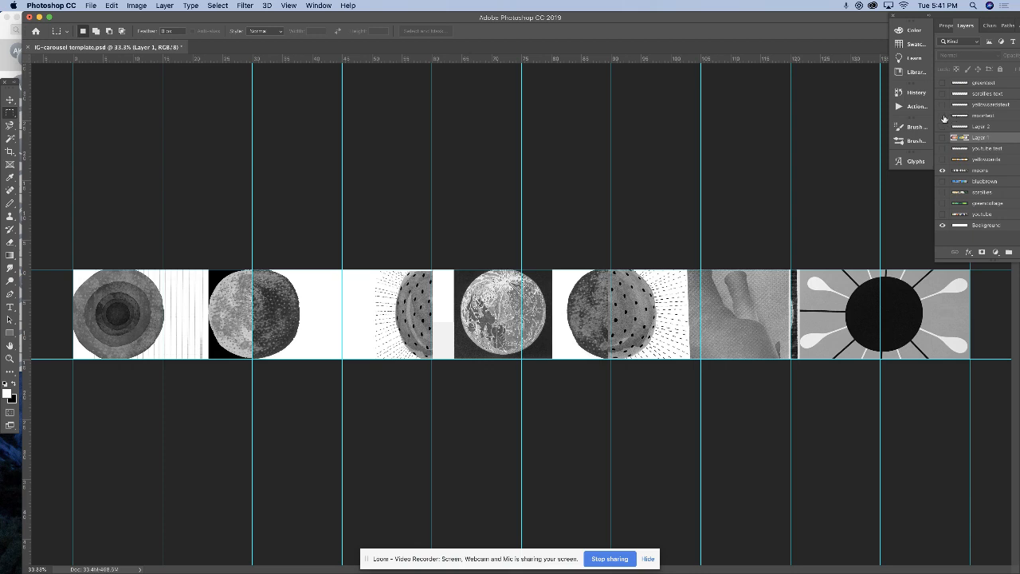
click(943, 115)
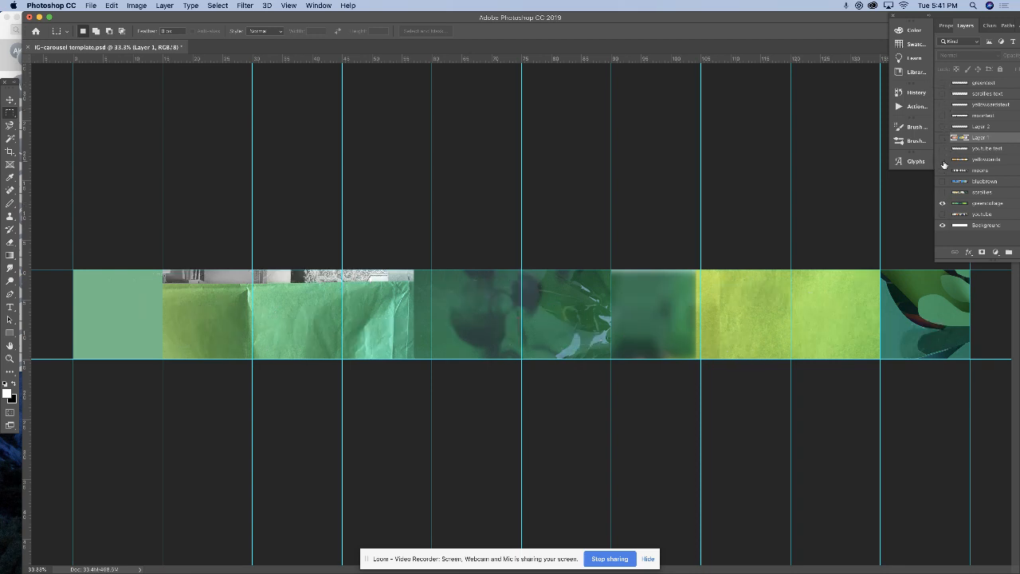
Turn on the yellowcards layer to show the orange-and-blue painted paper collage
click(943, 160)
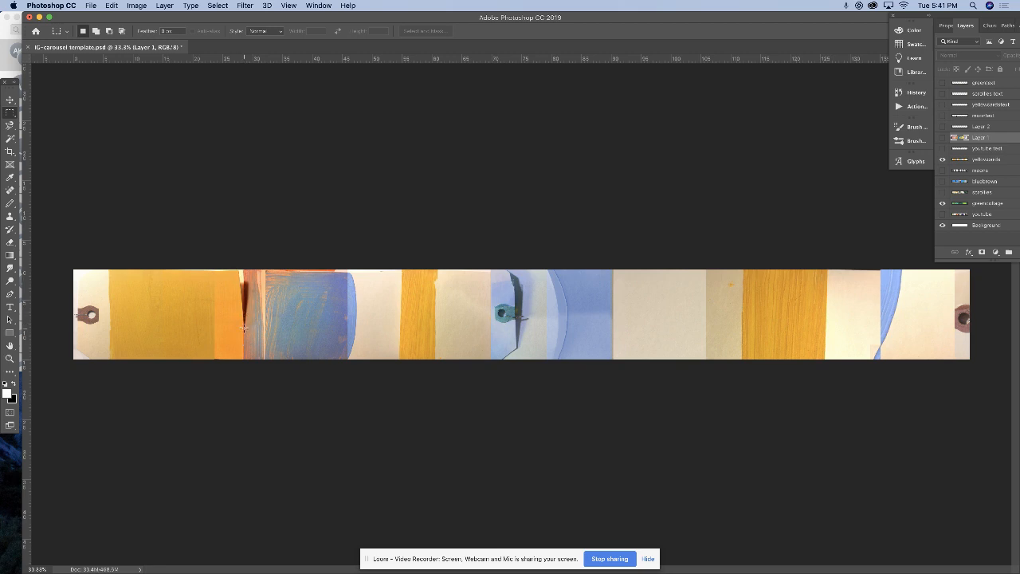
mouse_move(276, 239)
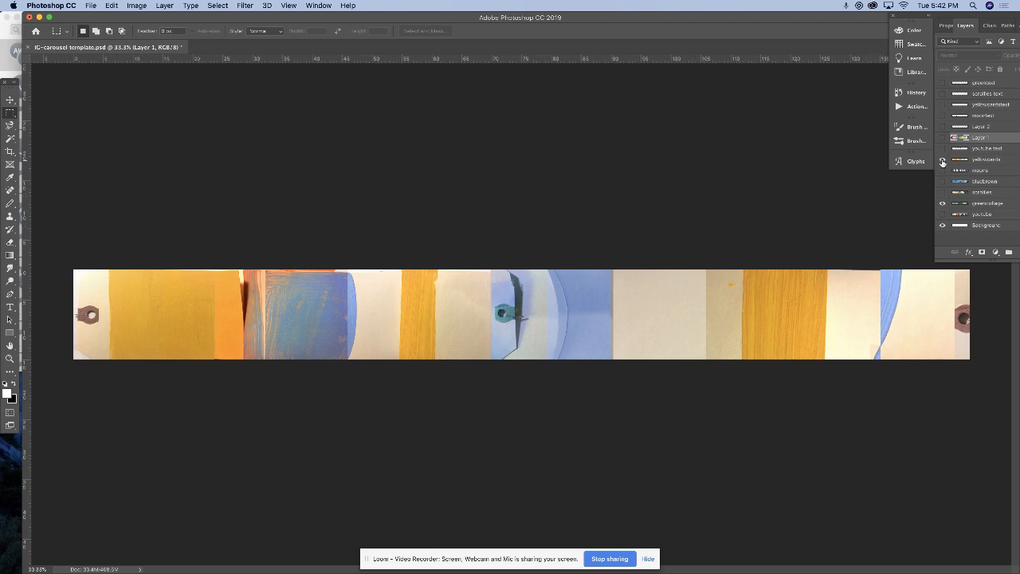
mouse_move(942, 159)
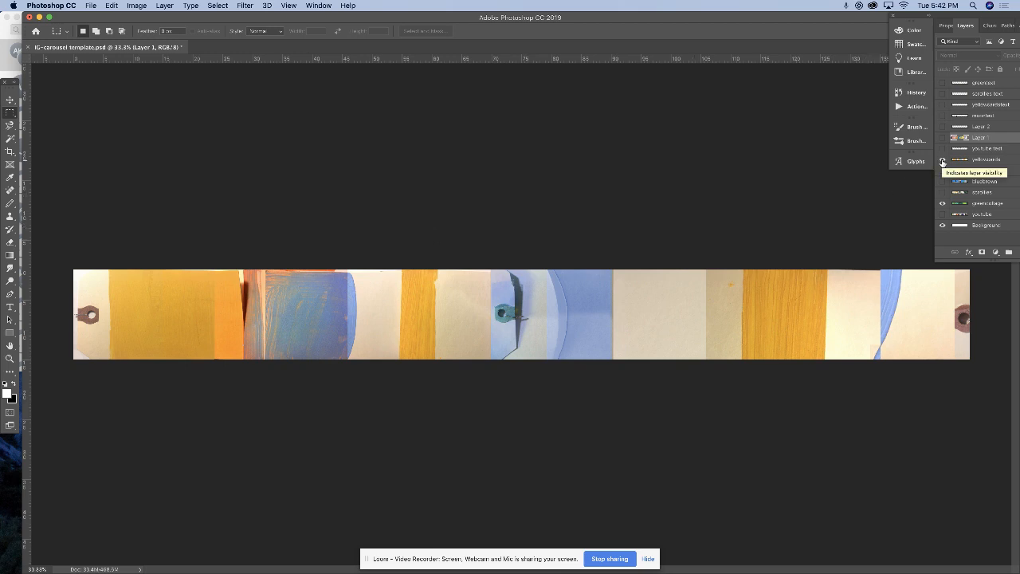
click(942, 170)
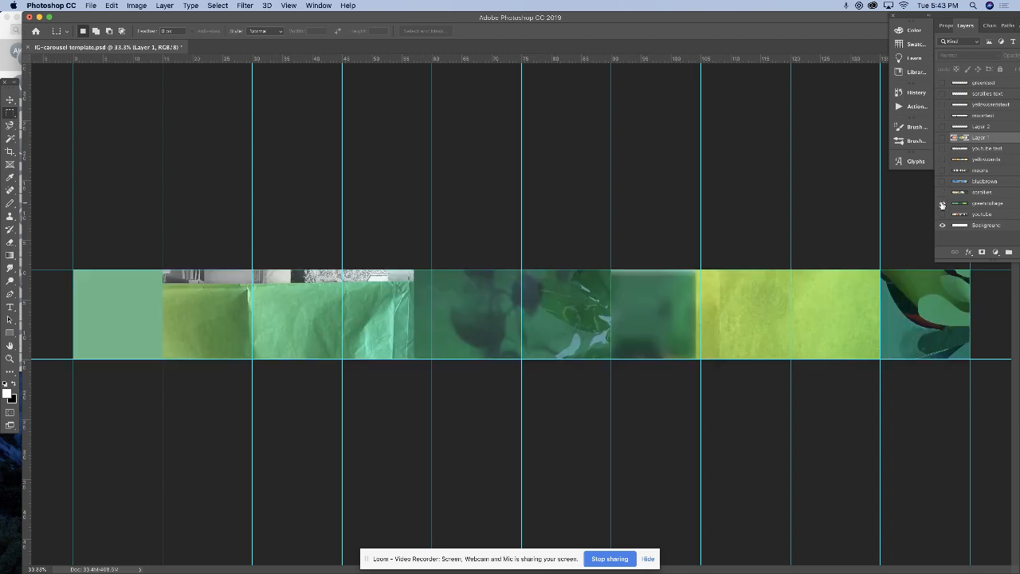
mouse_move(942, 203)
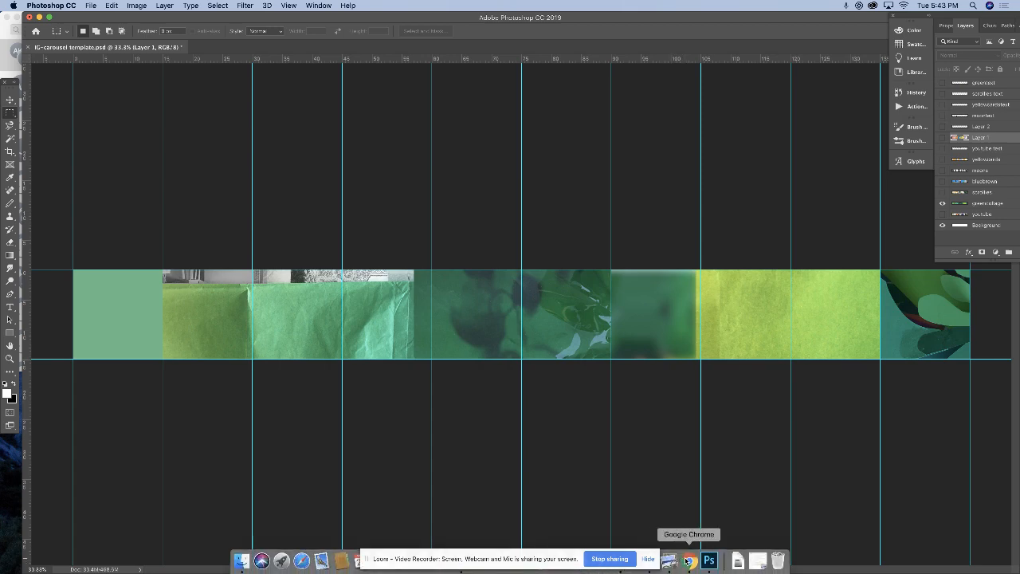
Switch from Photoshop to the Chrome web browser
click(690, 560)
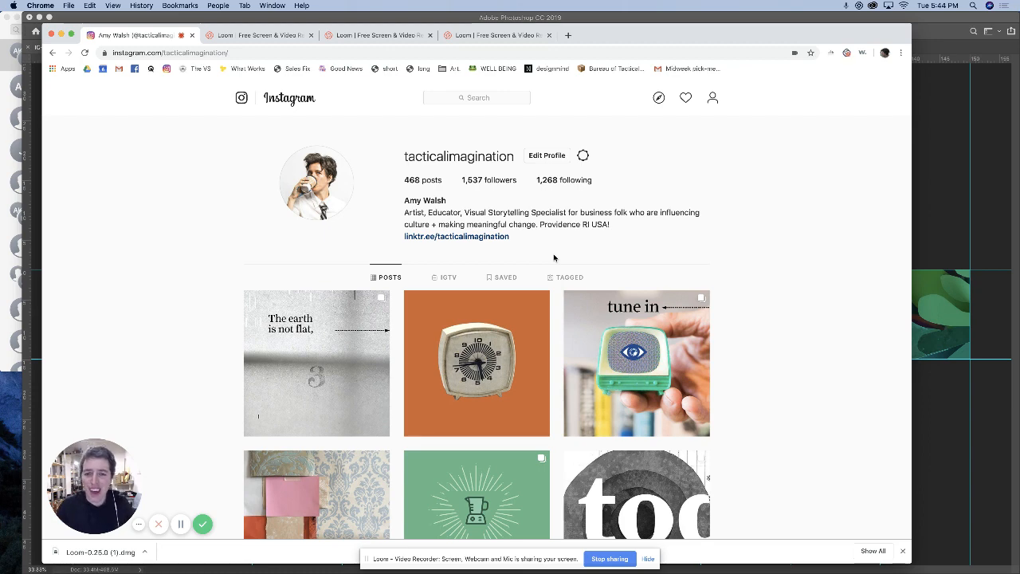
scroll(down, 3)
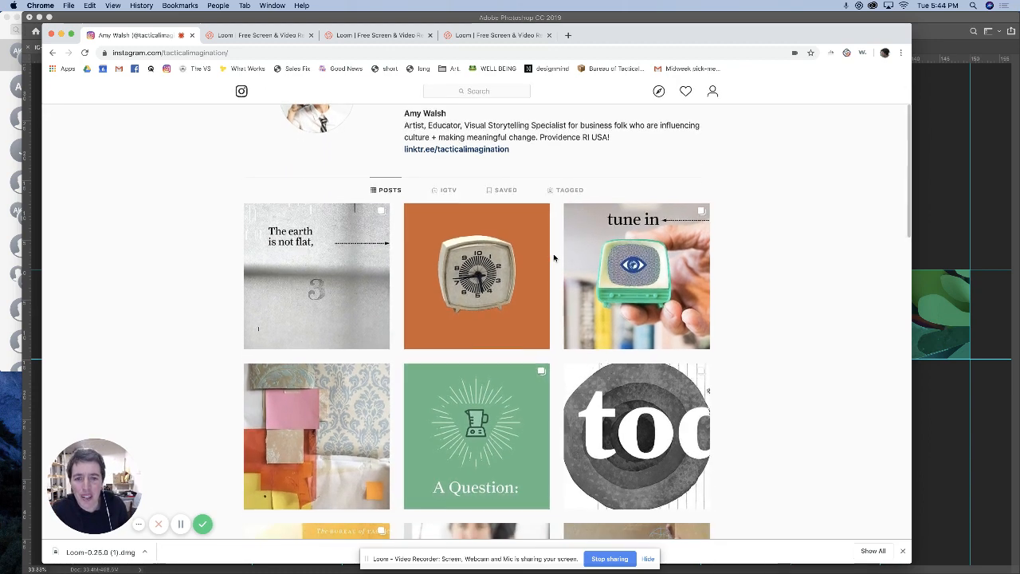
scroll(down, 3)
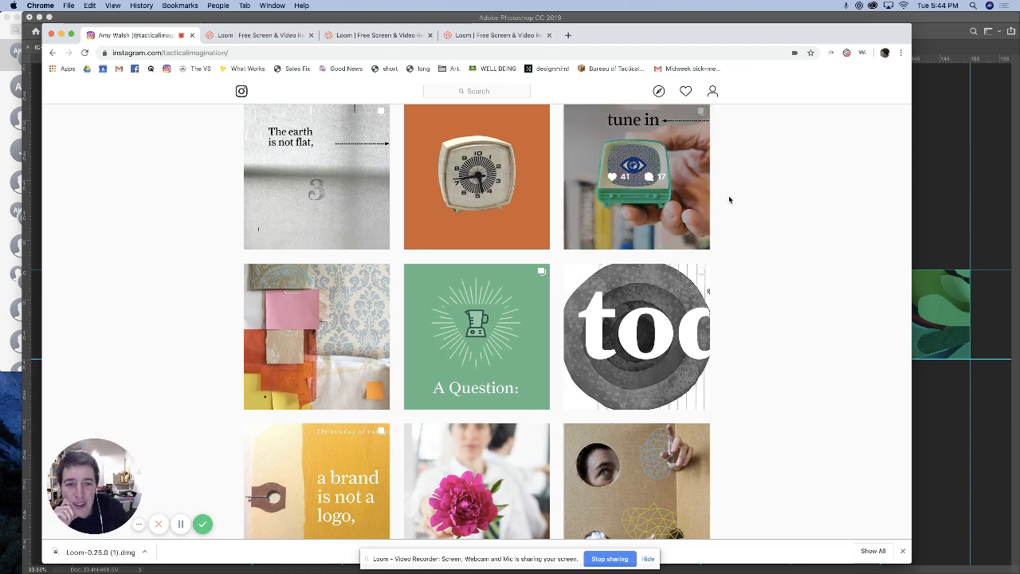
scroll(down, 3)
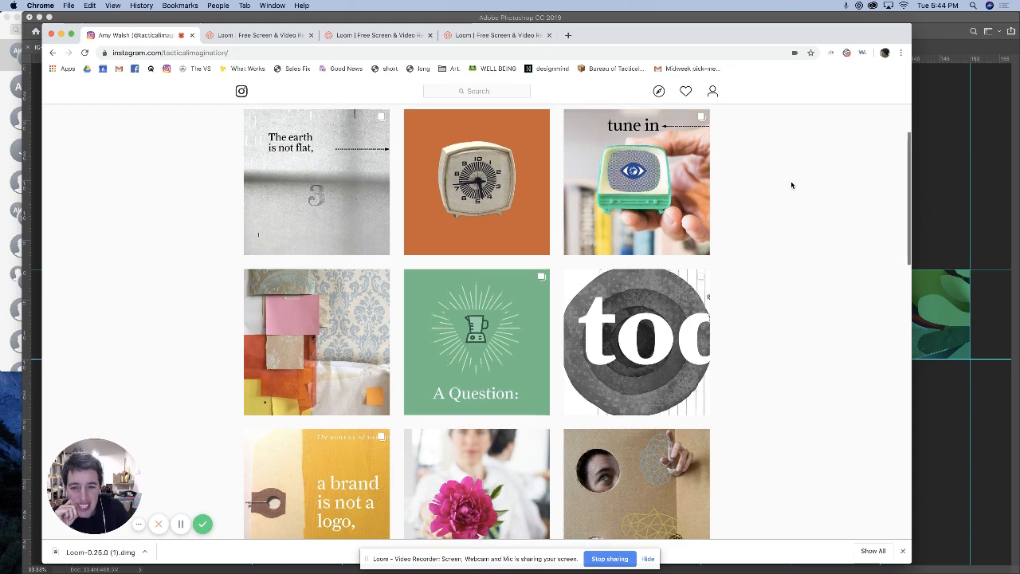
scroll(down, 3)
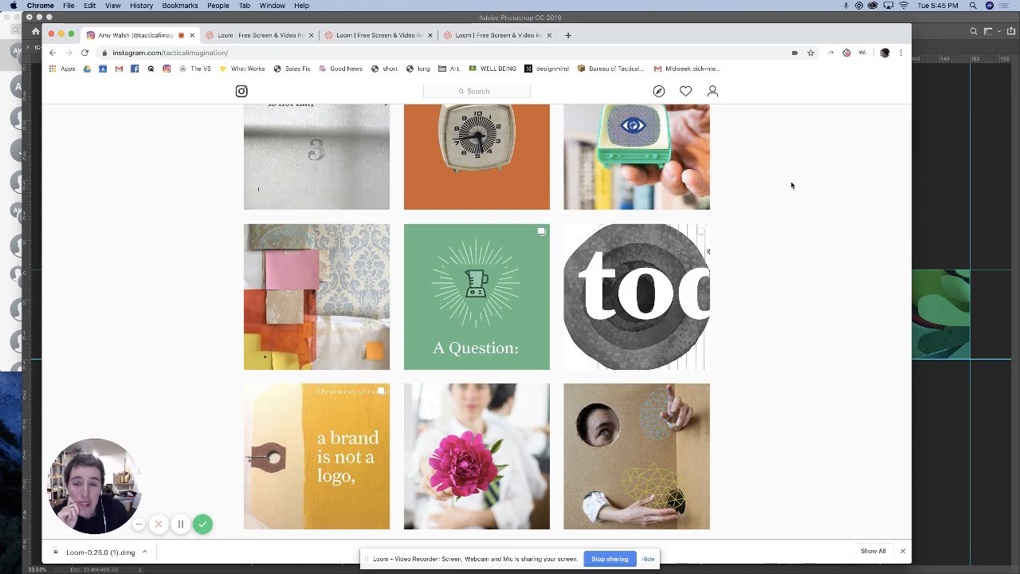
scroll(up, 3)
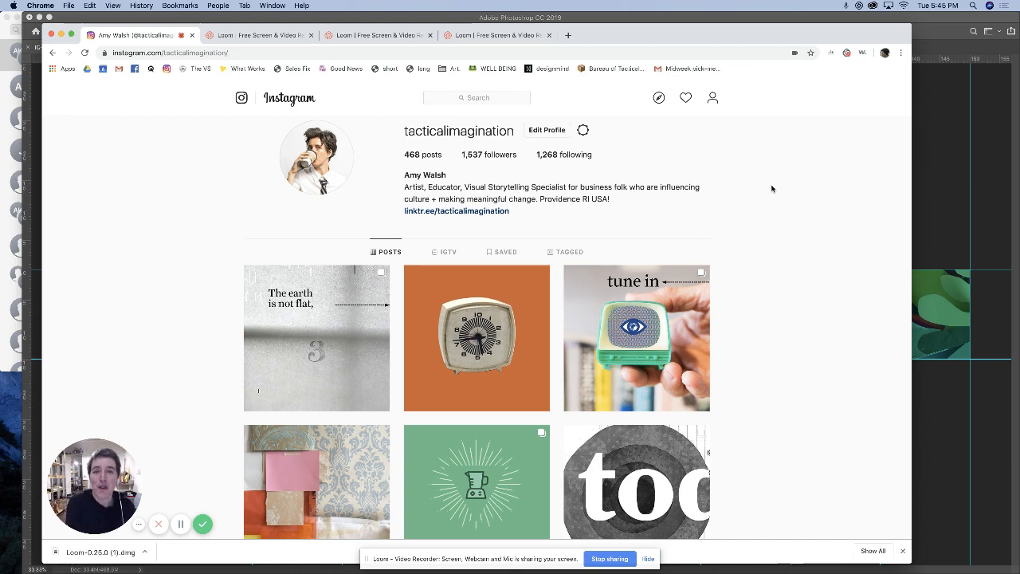
scroll(down, 3)
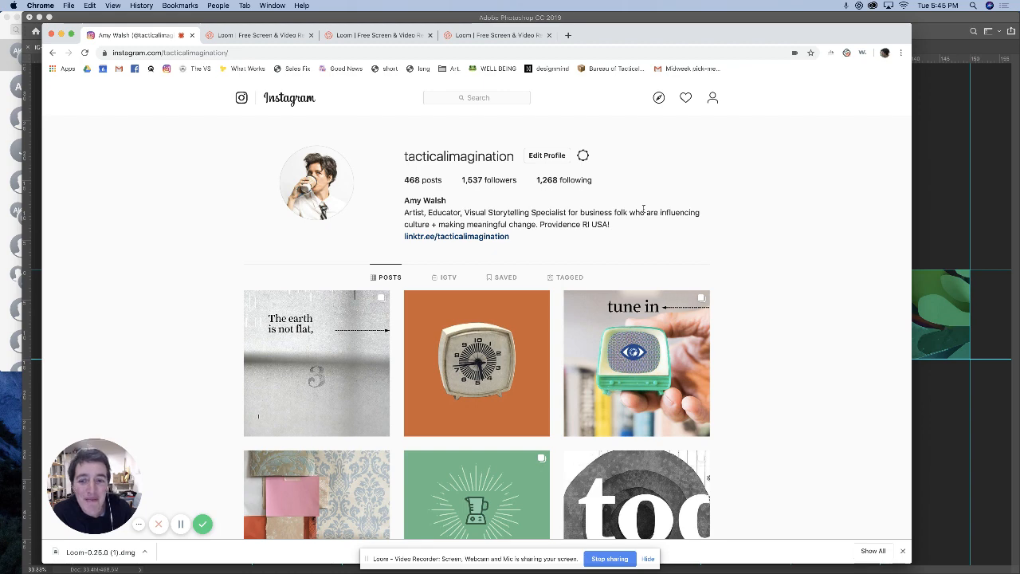
mouse_move(181, 524)
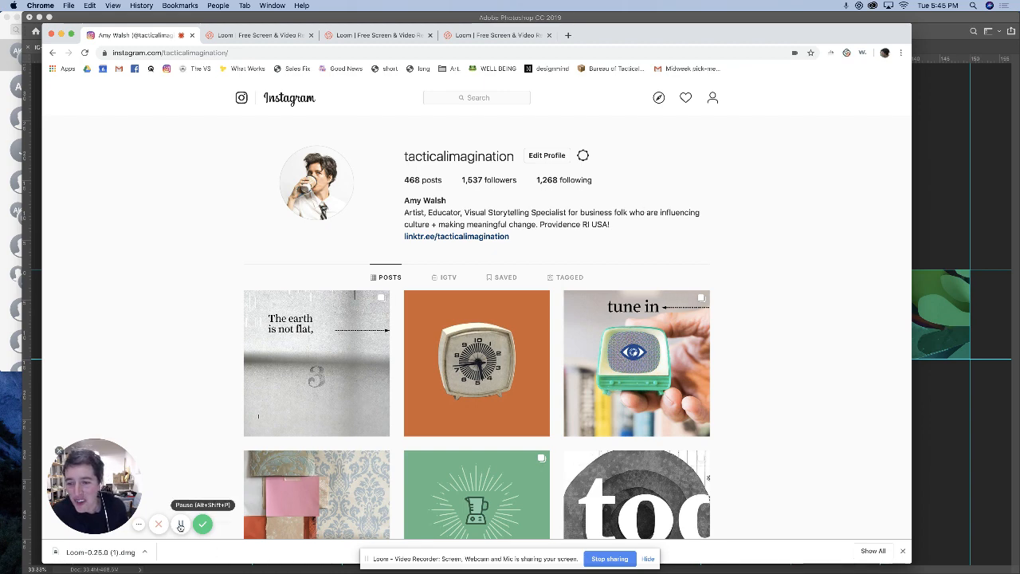